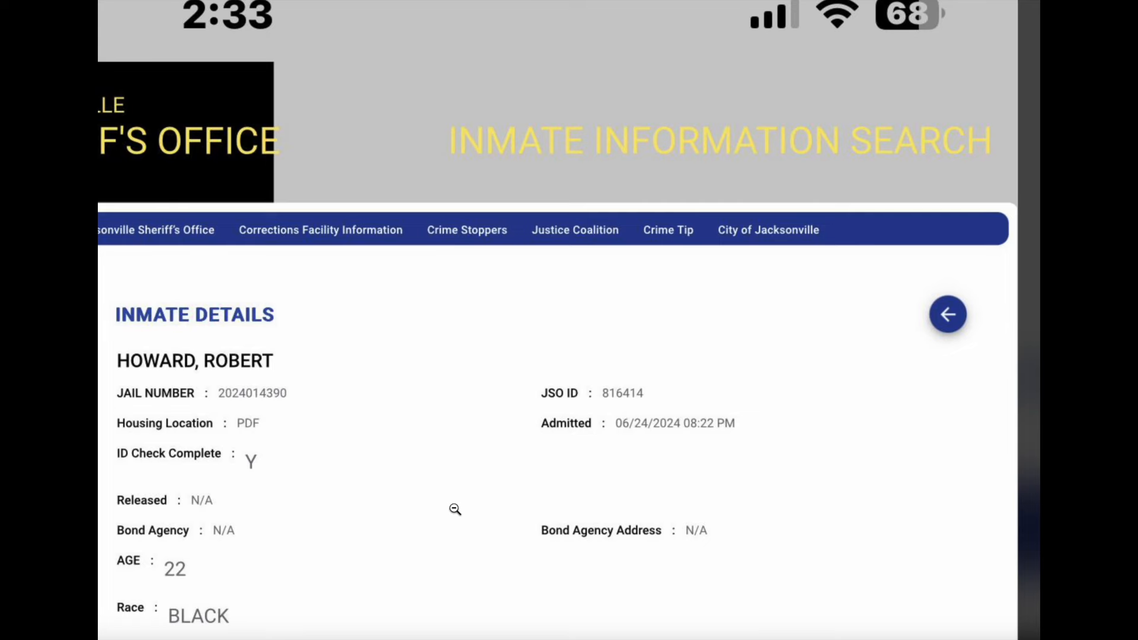
# - Scroll through the 'Kenny charges were dropped' post, reading its dropped probation-violation record and comments
pyautogui.scroll(-3)
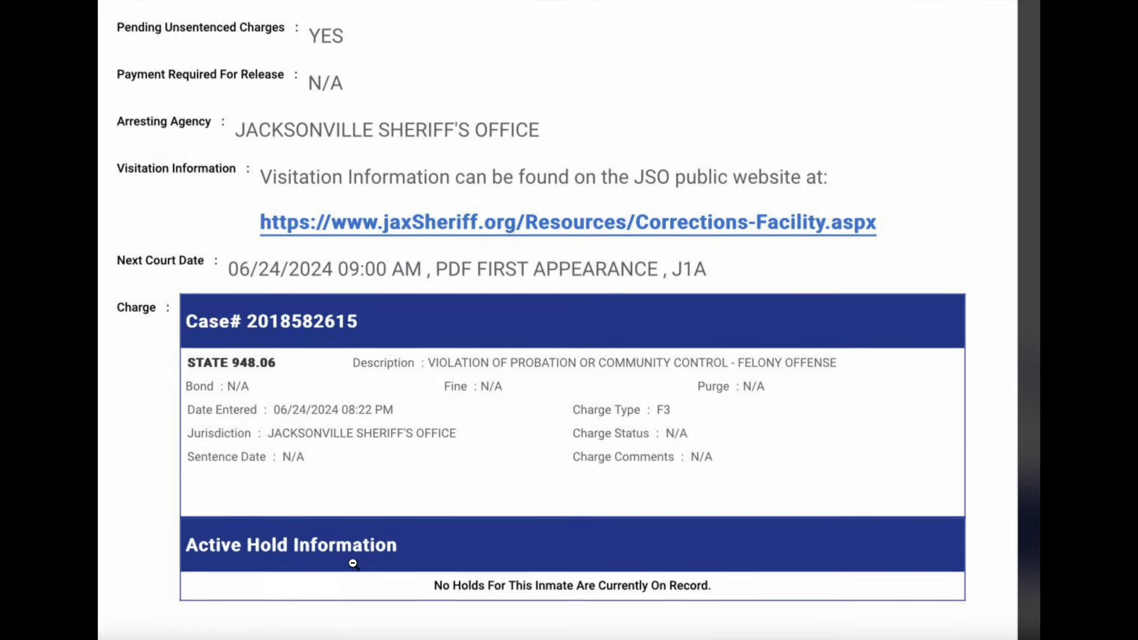
pyautogui.scroll(-3)
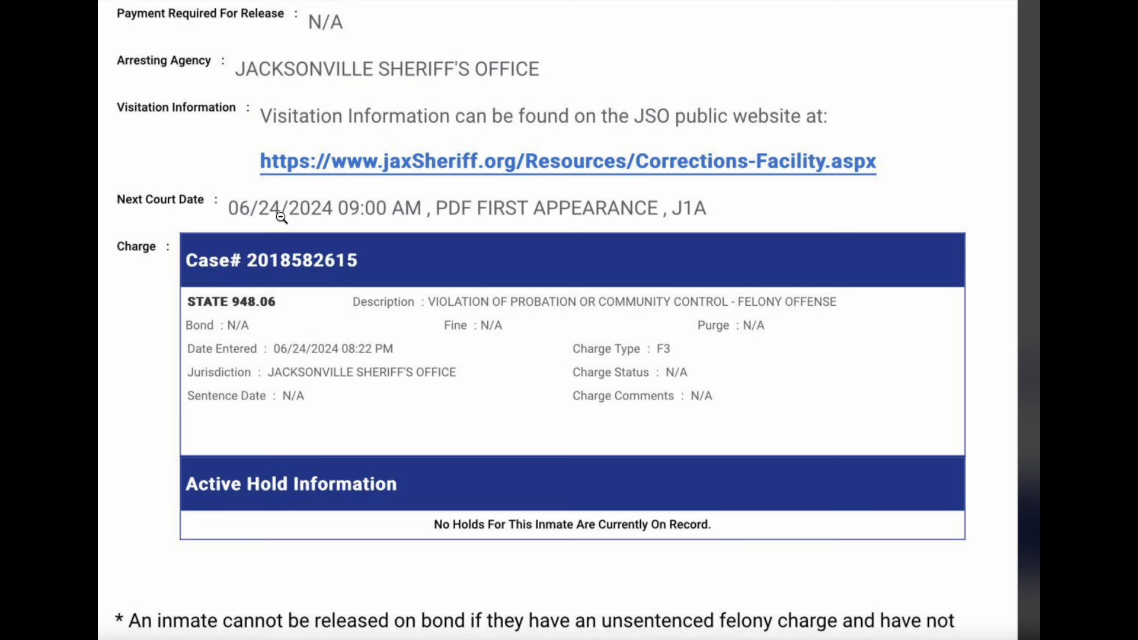
pyautogui.moveTo(244, 217)
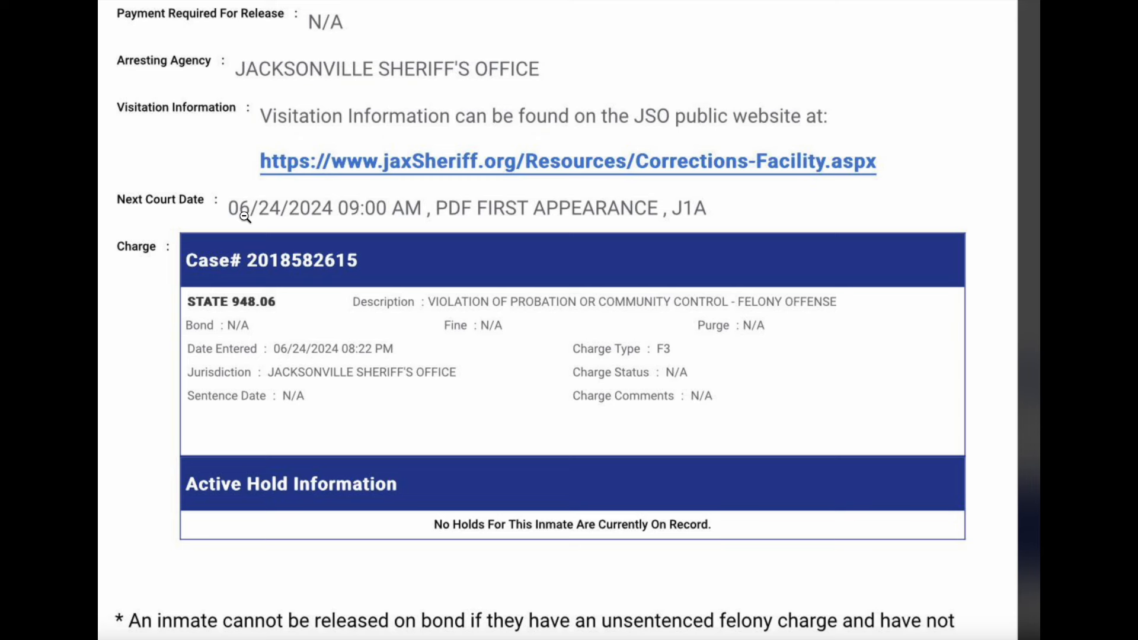
pyautogui.moveTo(258, 218)
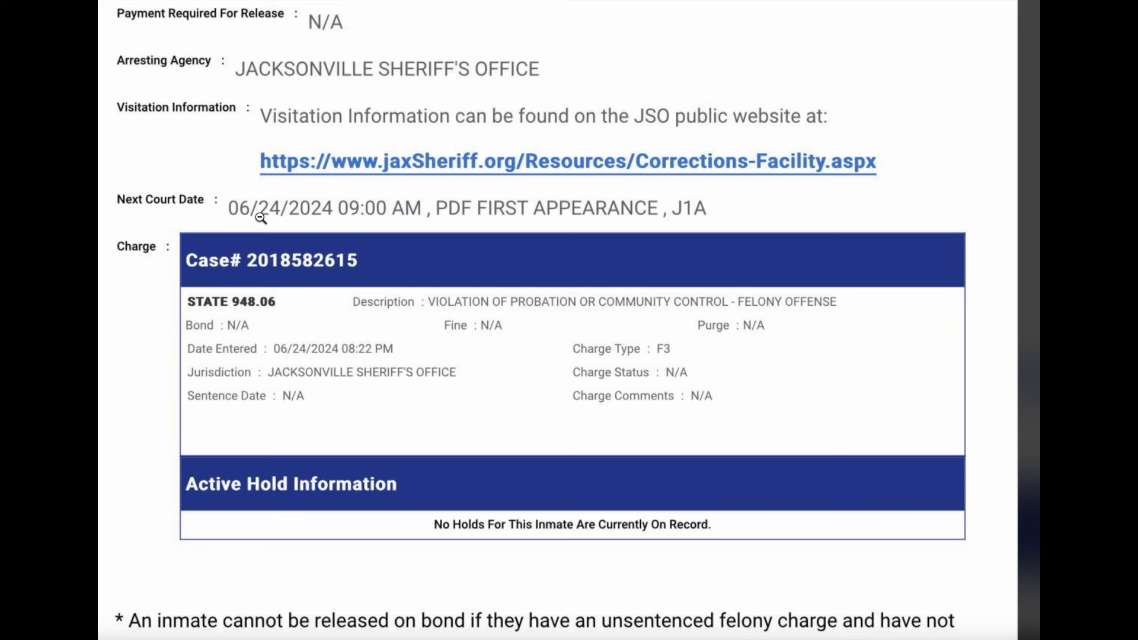
pyautogui.moveTo(280, 212)
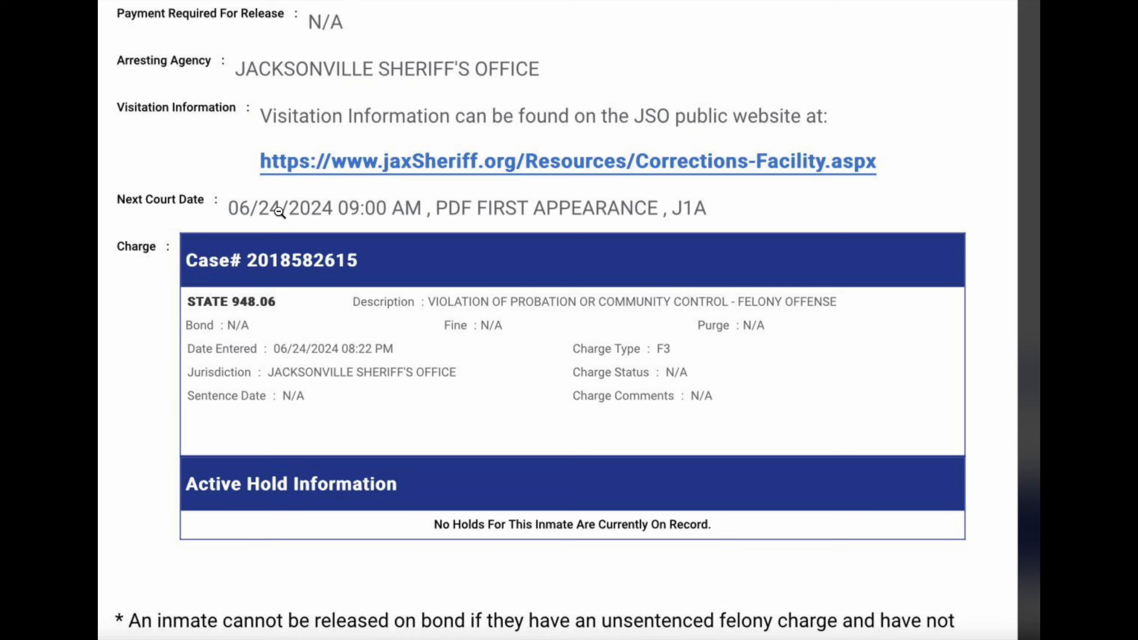
pyautogui.moveTo(349, 243)
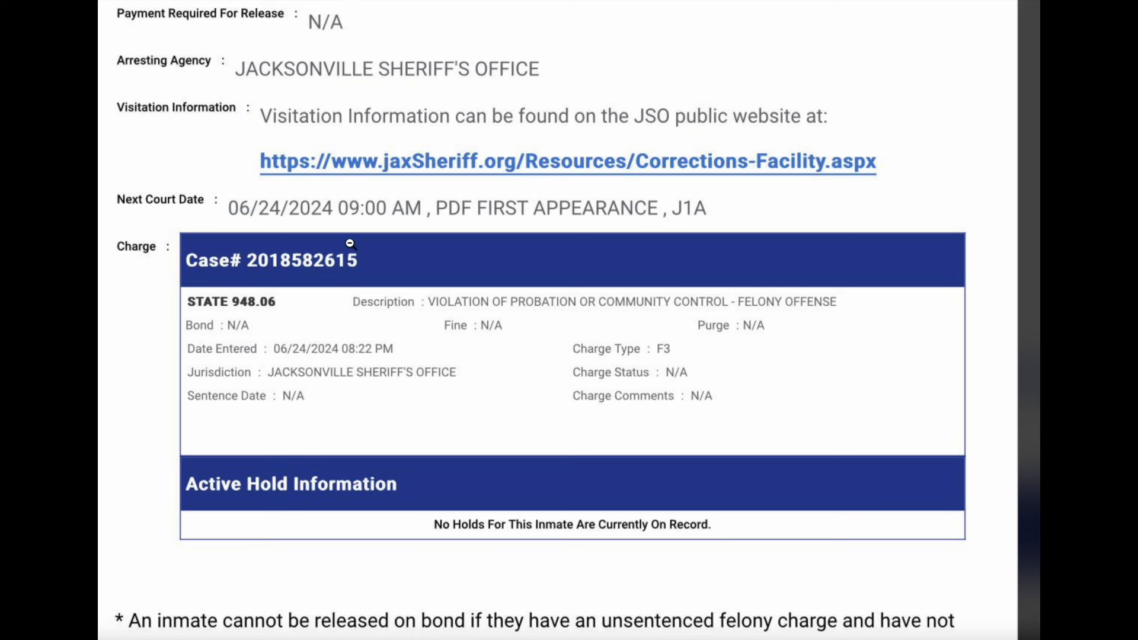
pyautogui.moveTo(412, 208)
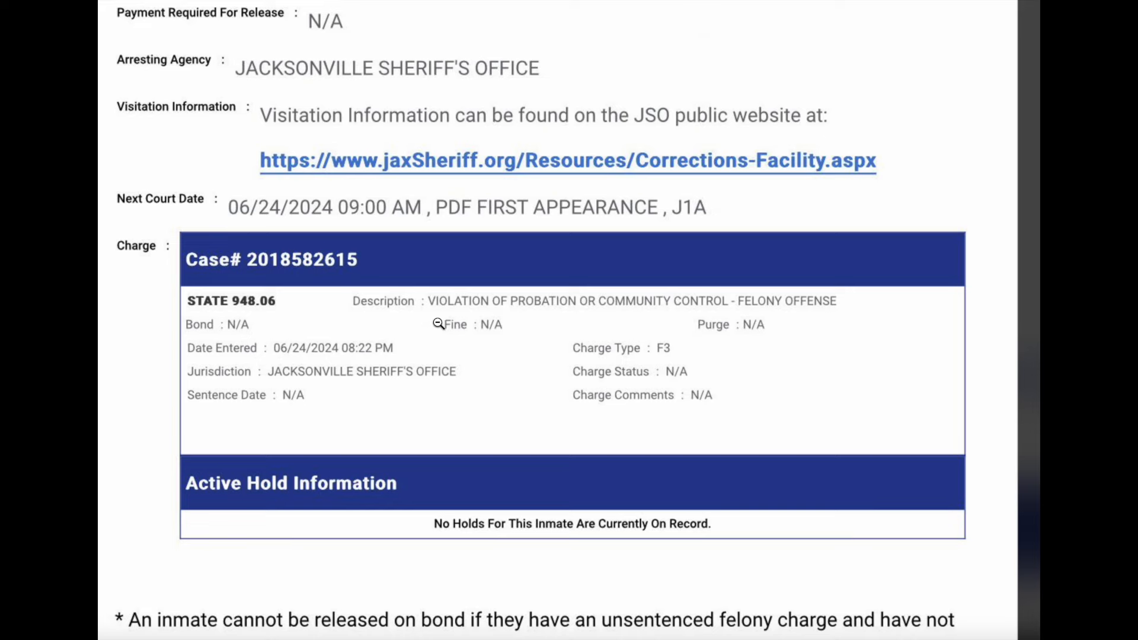
pyautogui.scroll(3)
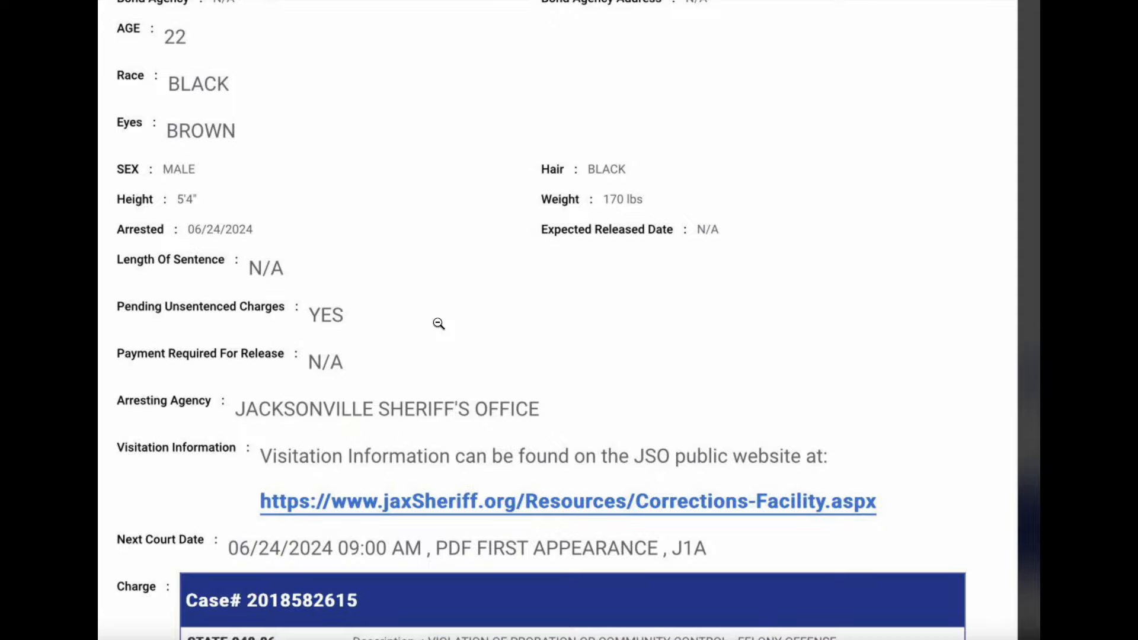
pyautogui.scroll(-3)
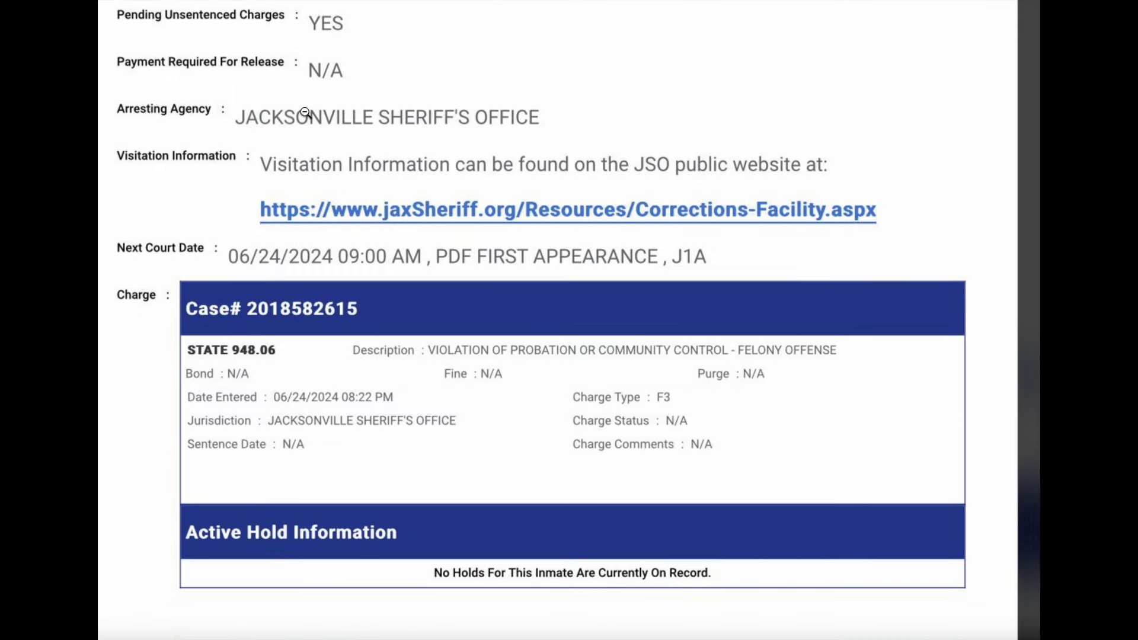
pyautogui.moveTo(460, 129)
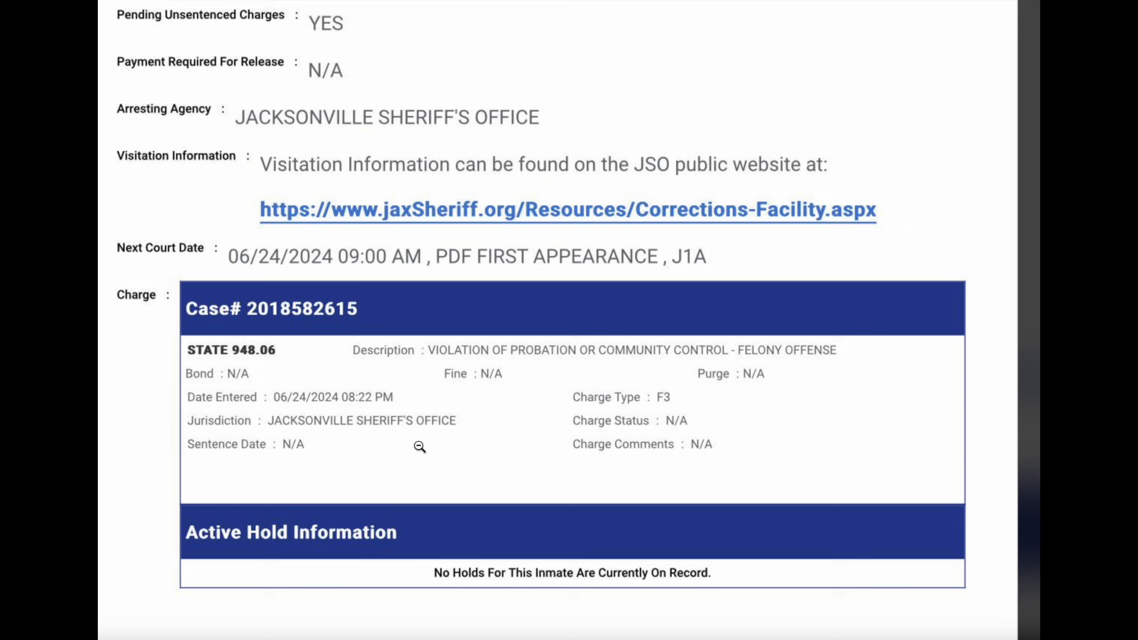
pyautogui.moveTo(302, 423)
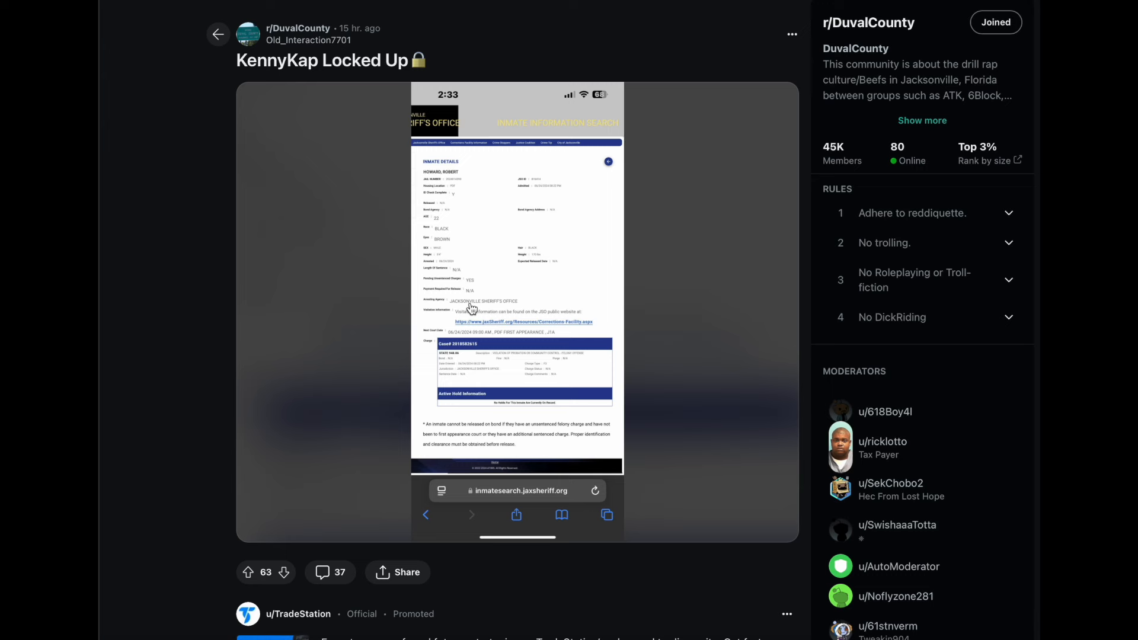
pyautogui.moveTo(425, 275)
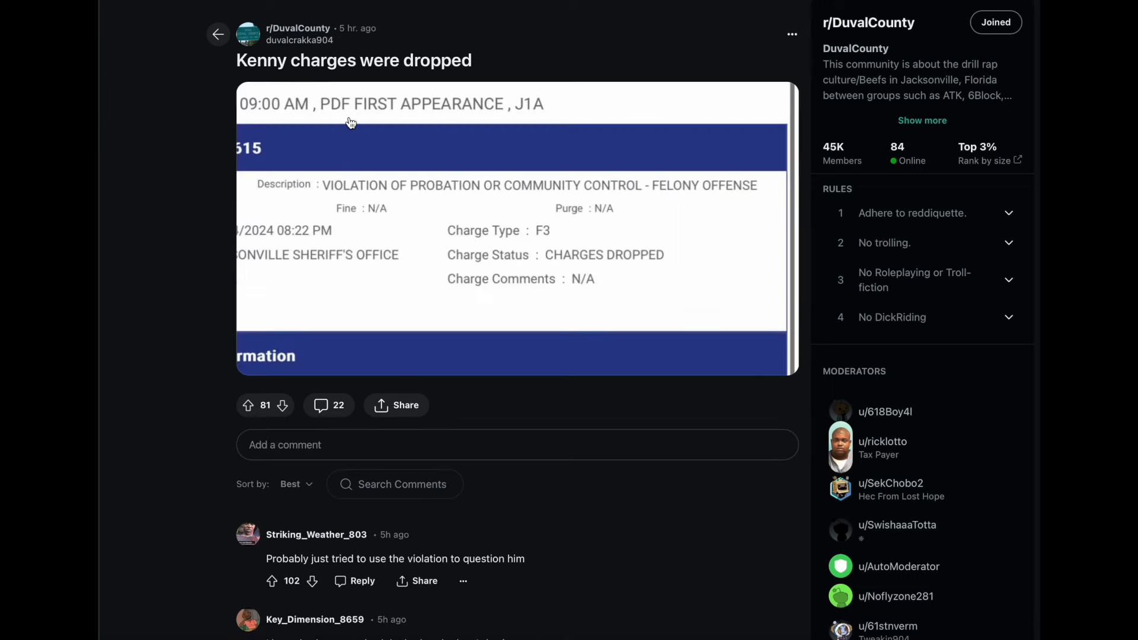
pyautogui.moveTo(464, 242)
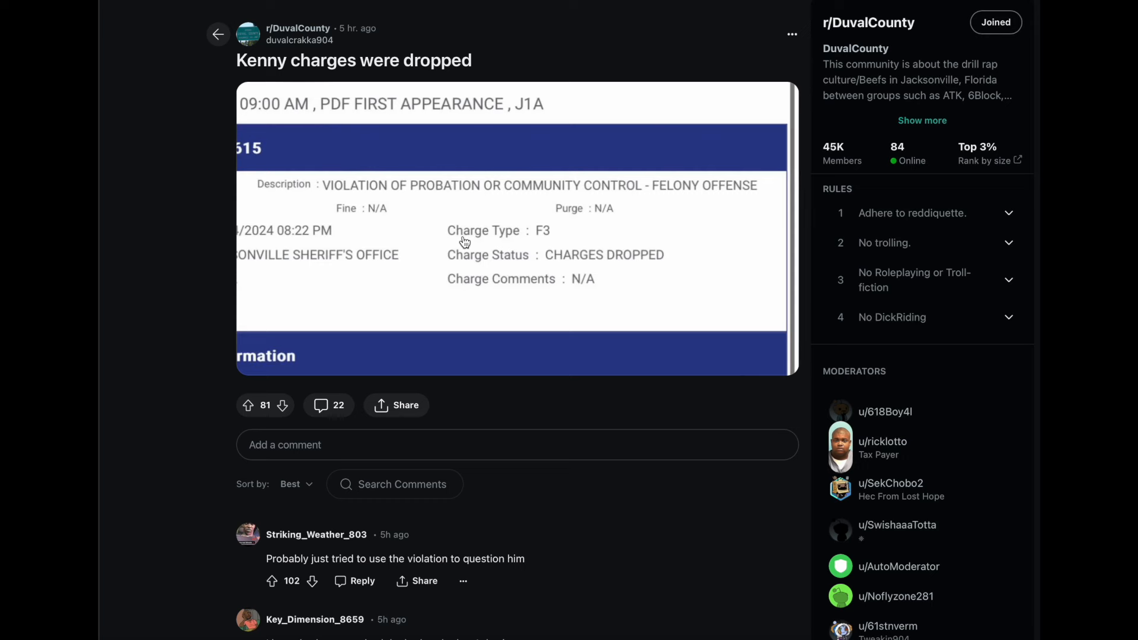
pyautogui.moveTo(614, 249)
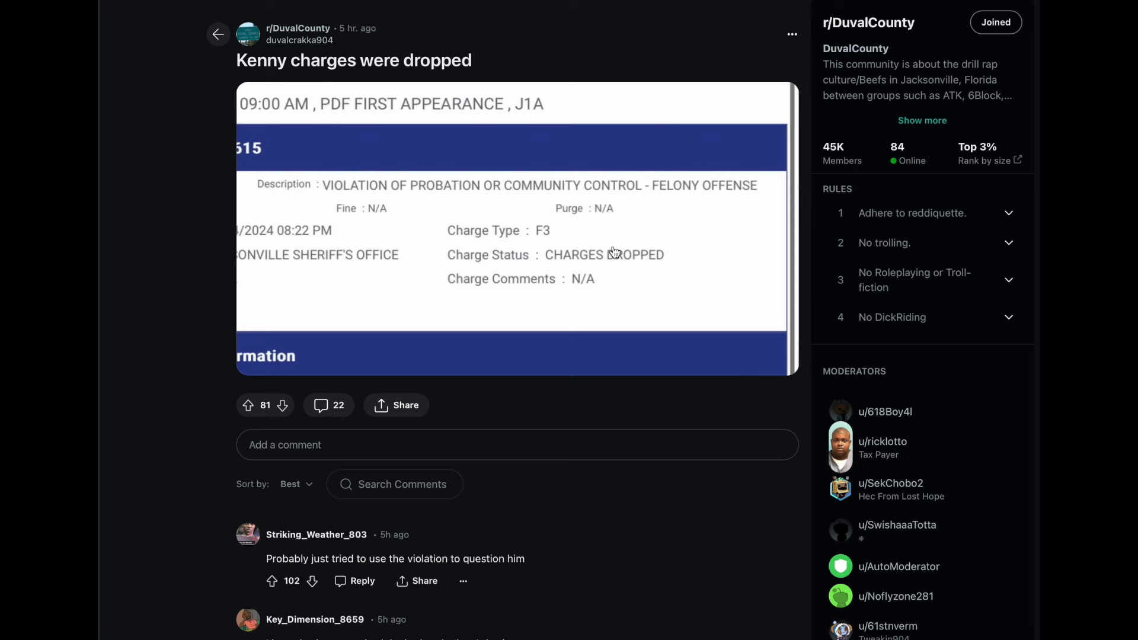
pyautogui.moveTo(539, 263)
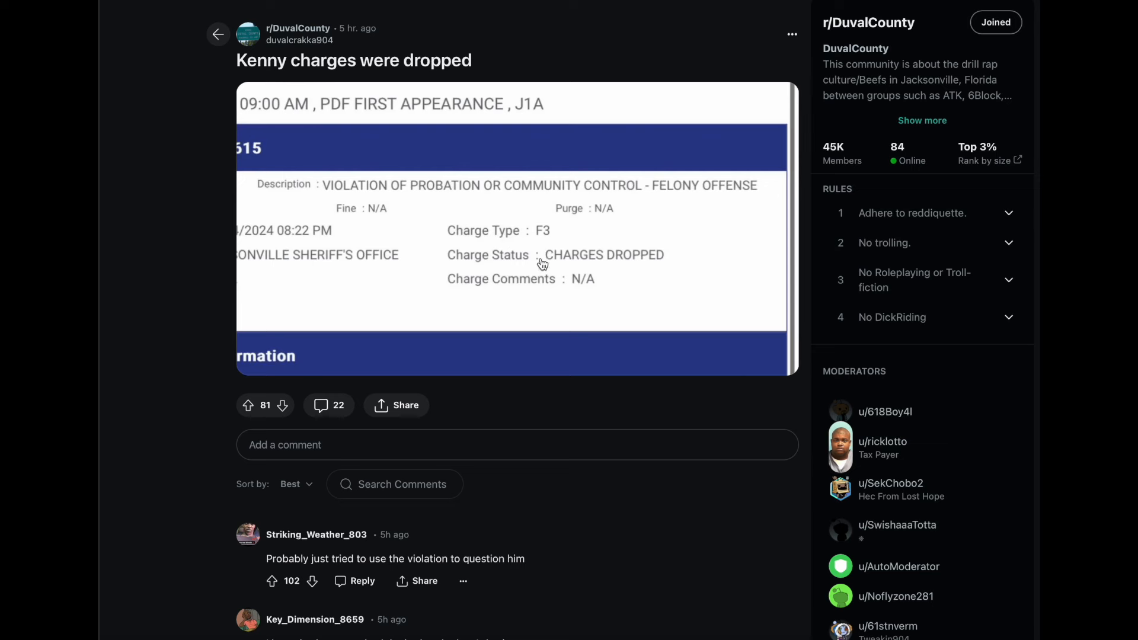
pyautogui.moveTo(394, 198)
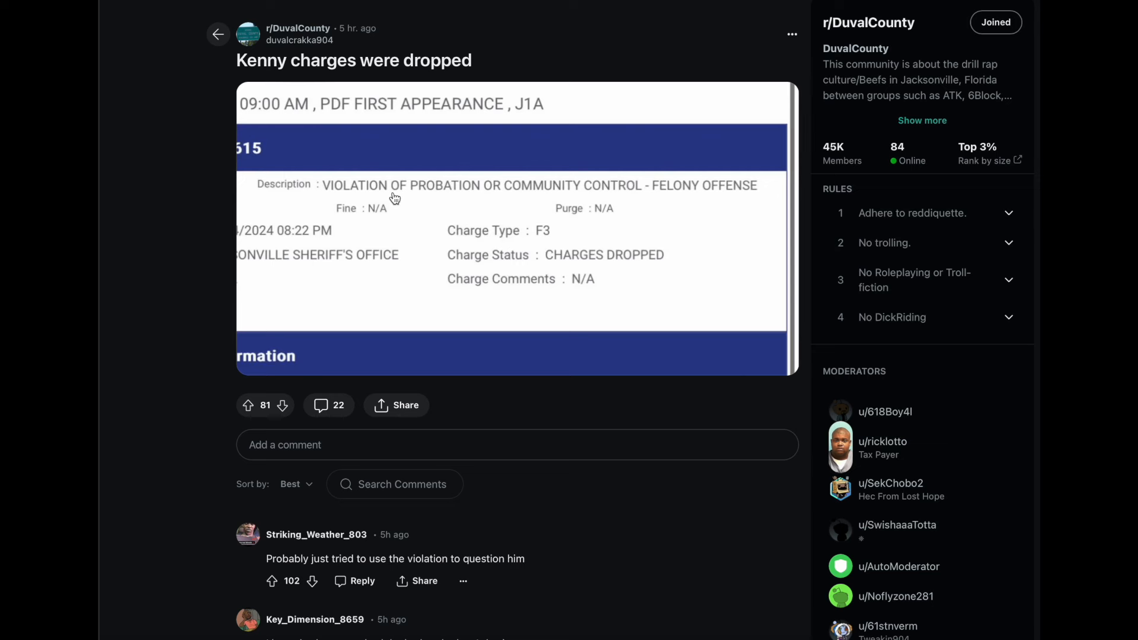
pyautogui.moveTo(574, 199)
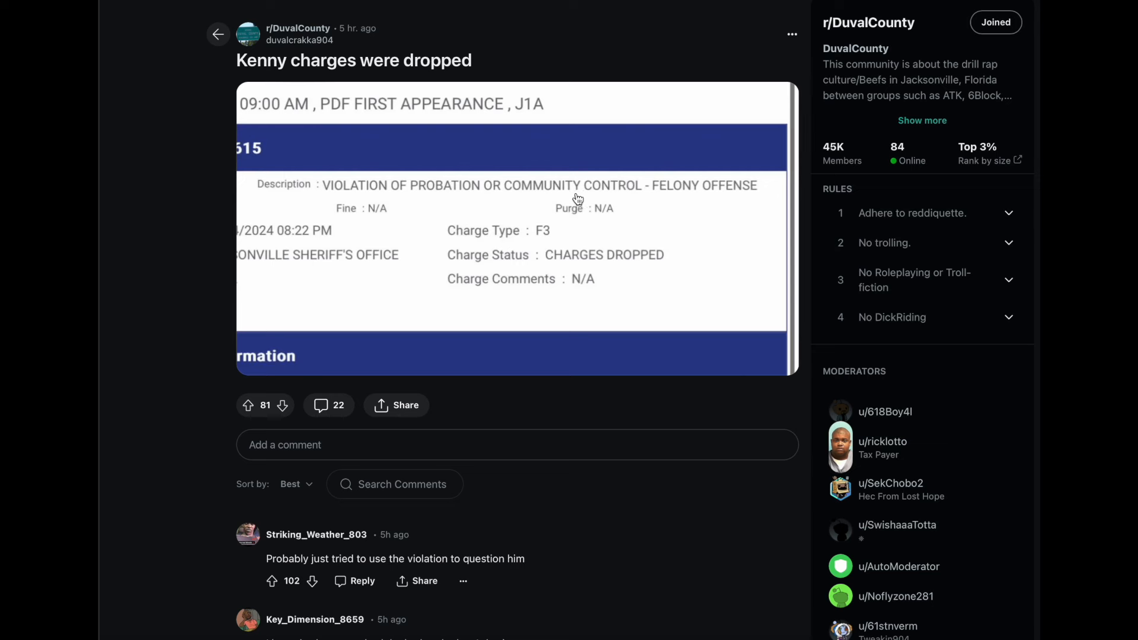
pyautogui.moveTo(385, 265)
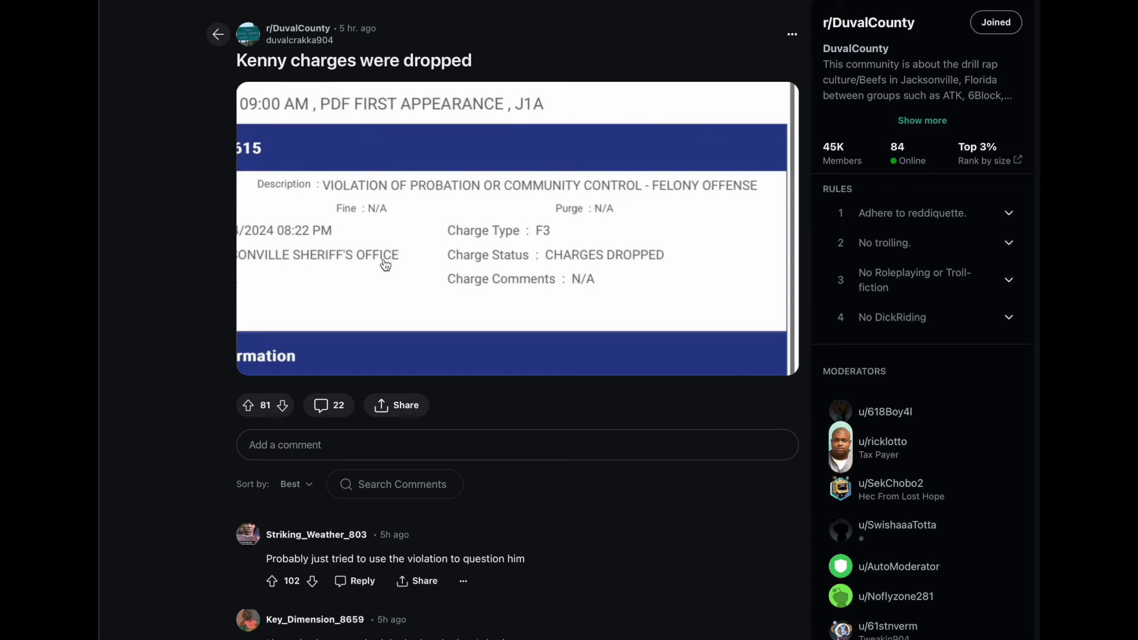
pyautogui.scroll(-3)
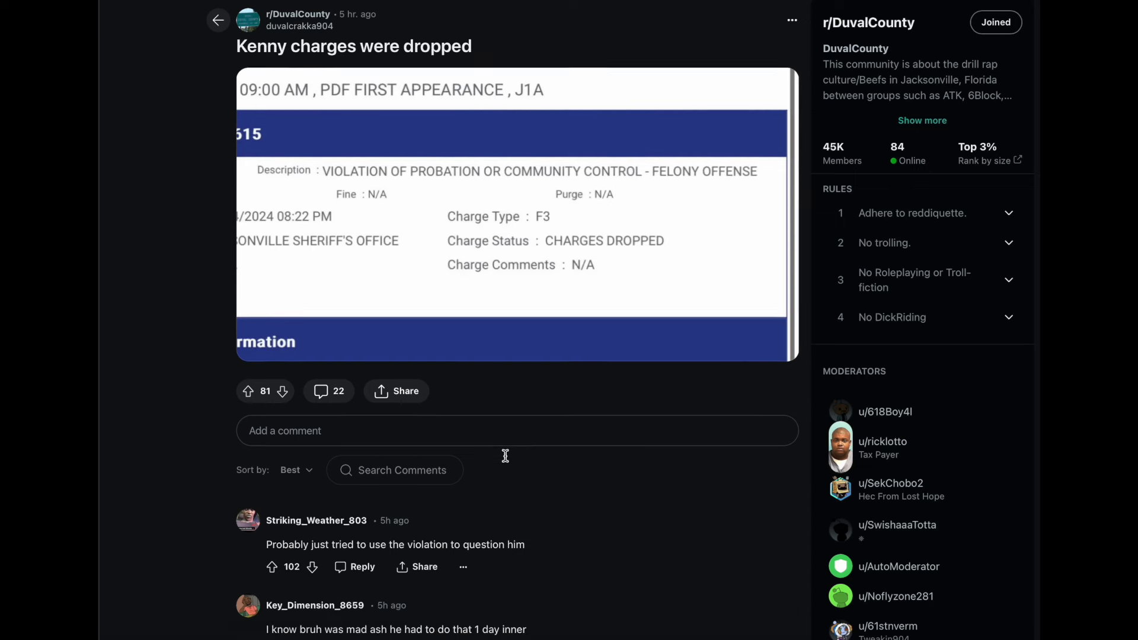
pyautogui.scroll(-3)
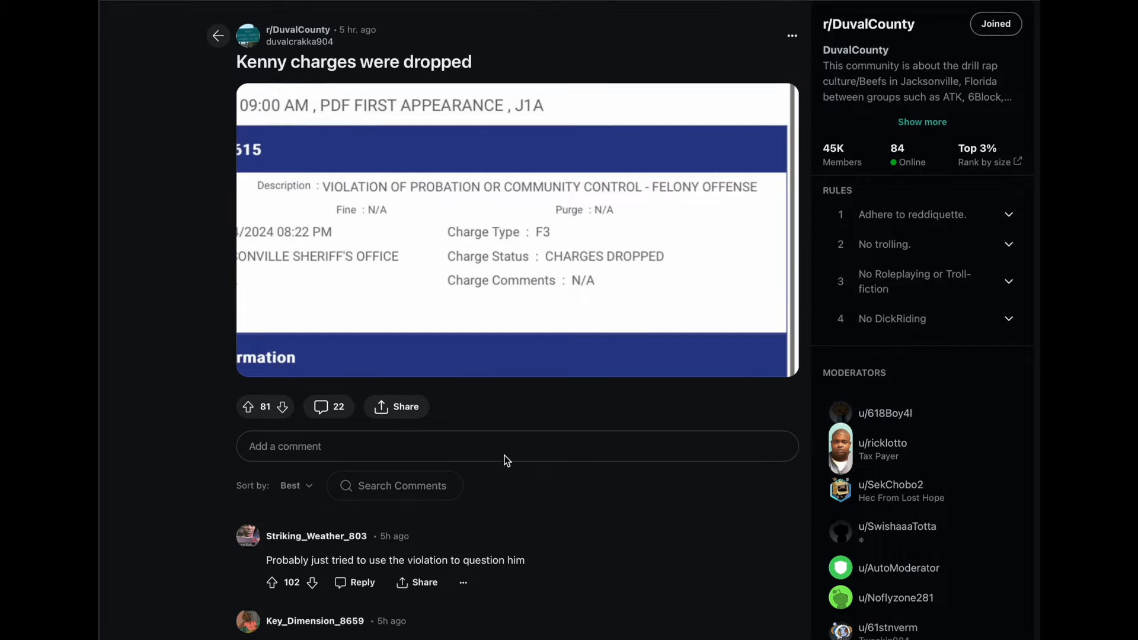
# - Read further down the charges-dropped comment thread
pyautogui.scroll(-3)
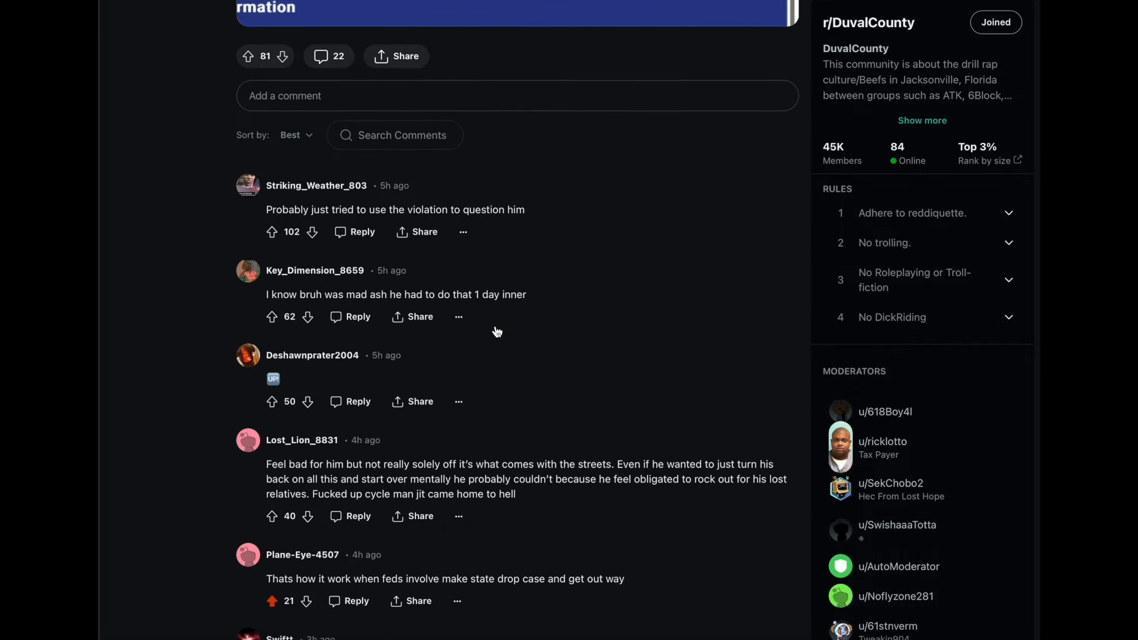
pyautogui.moveTo(270, 210)
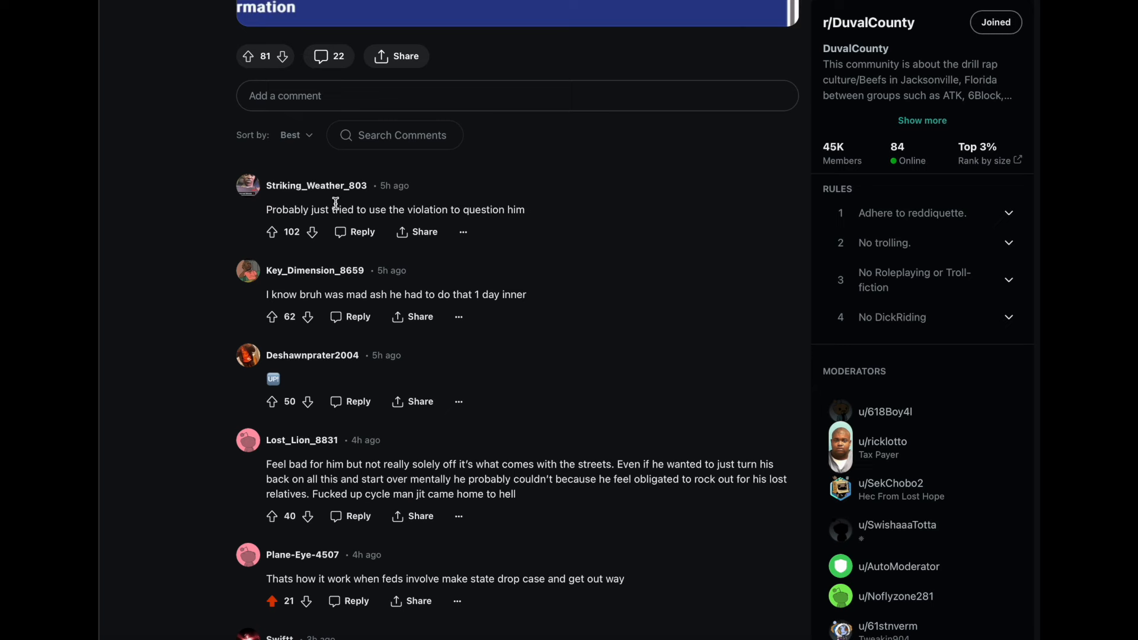
pyautogui.moveTo(321, 330)
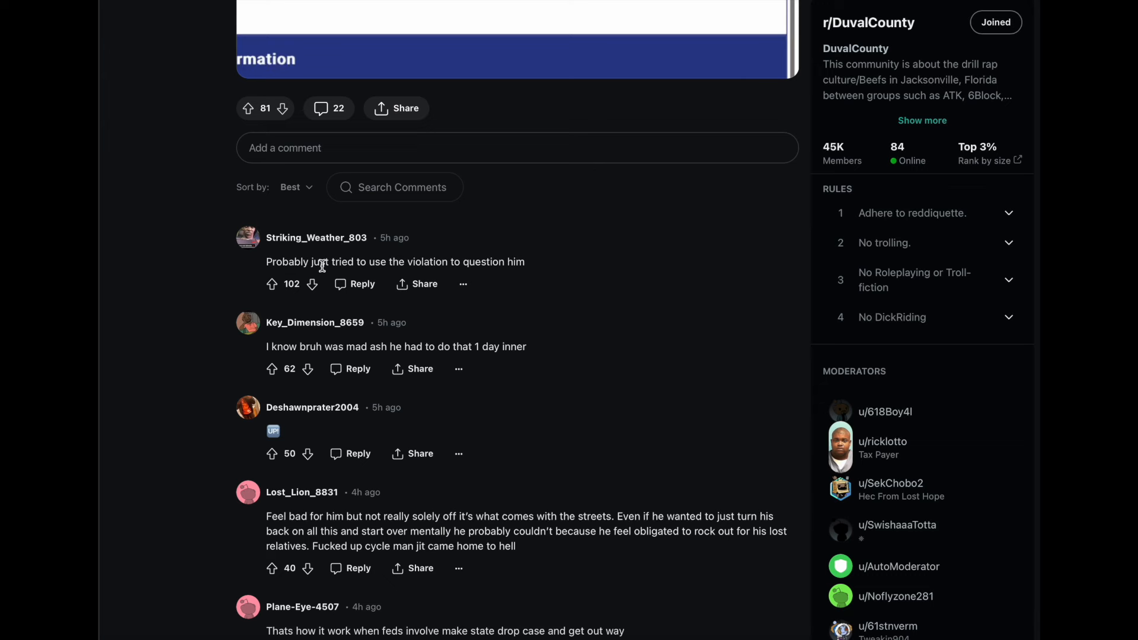
pyautogui.moveTo(404, 275)
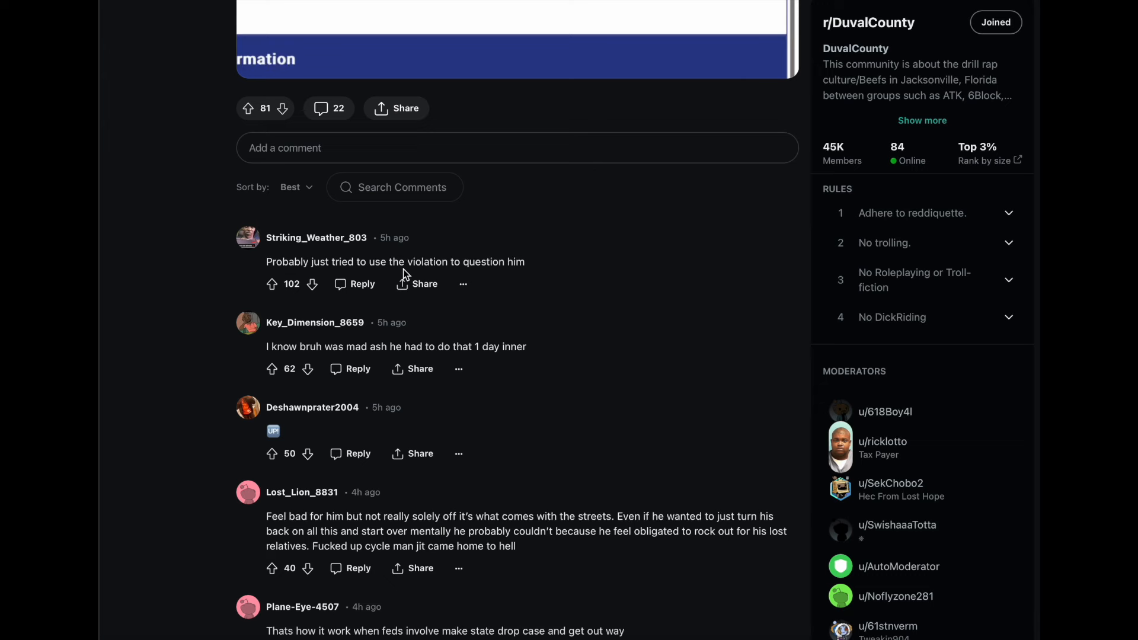
pyautogui.scroll(-3)
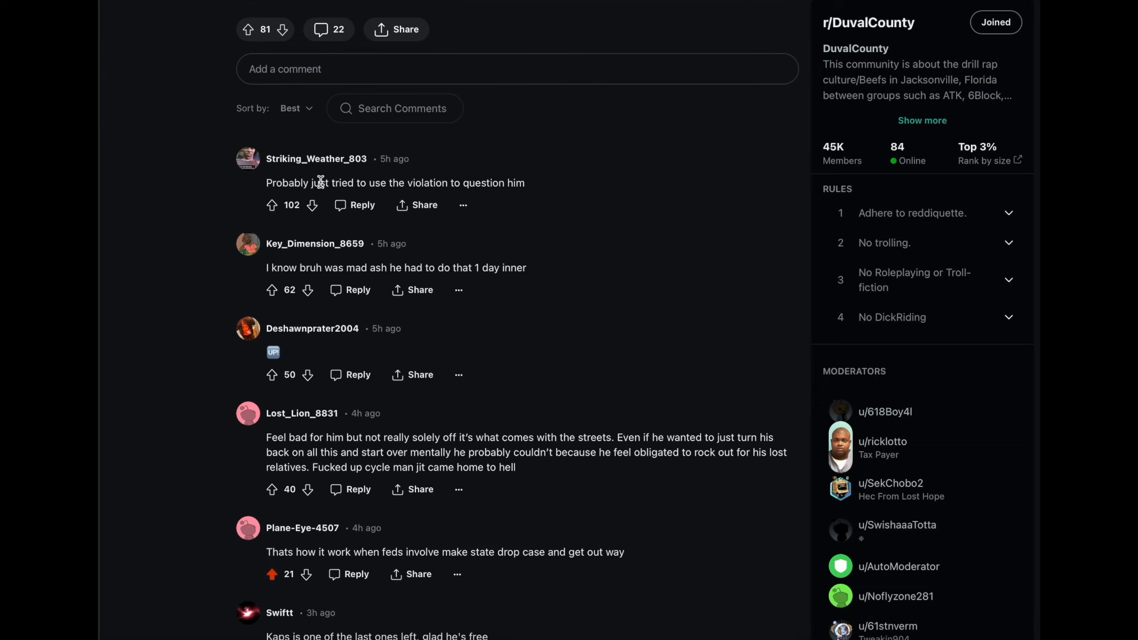
pyautogui.click(271, 205)
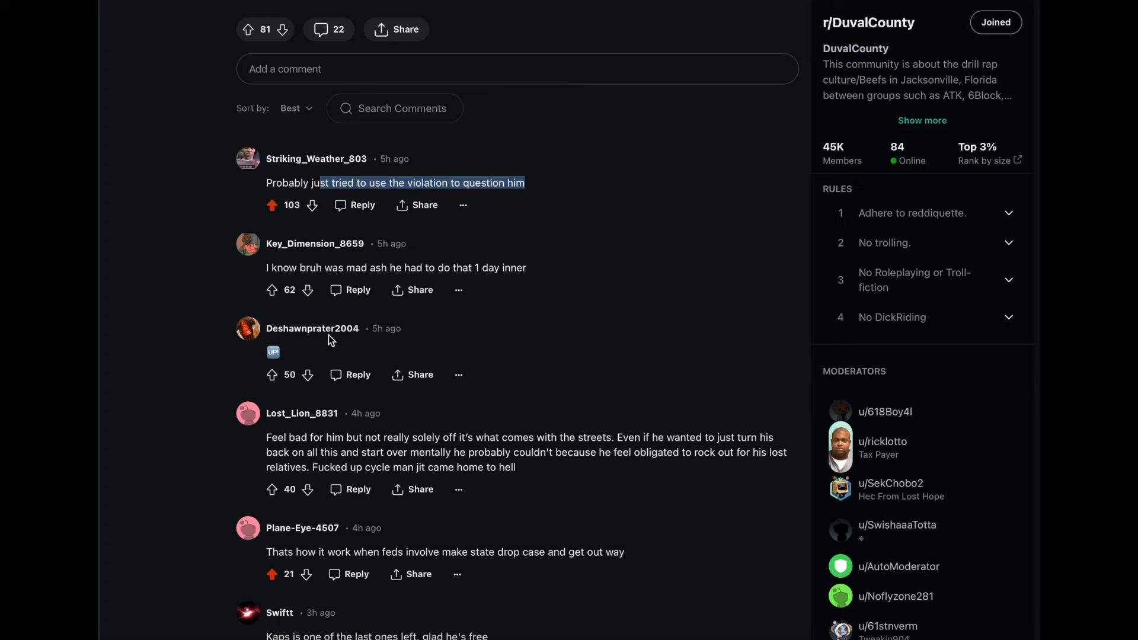
pyautogui.scroll(-3)
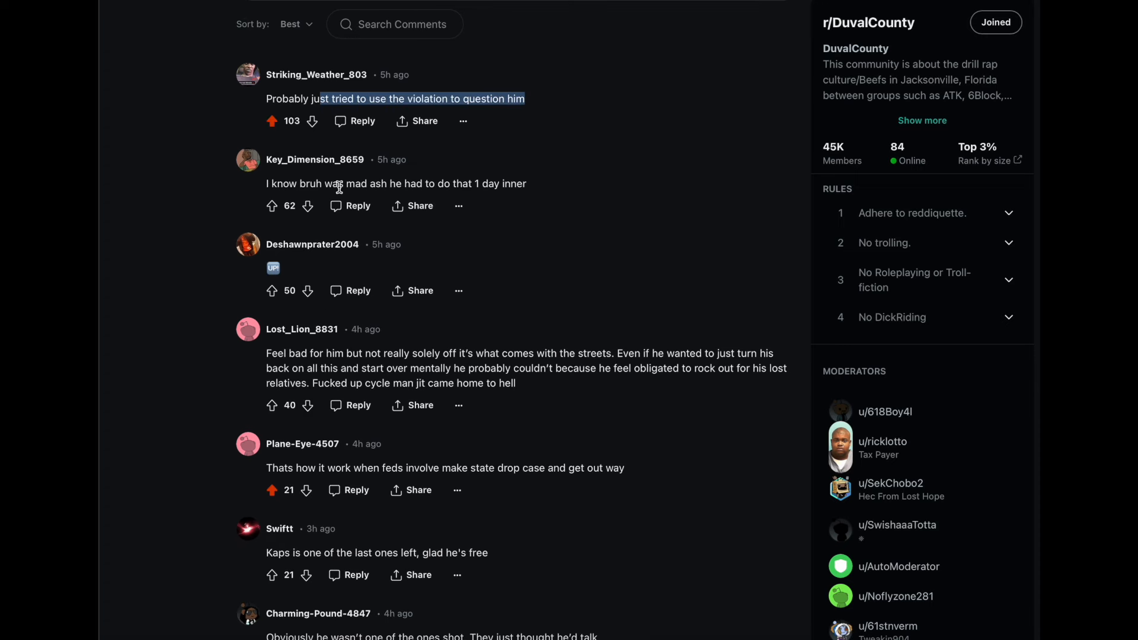
pyautogui.scroll(-3)
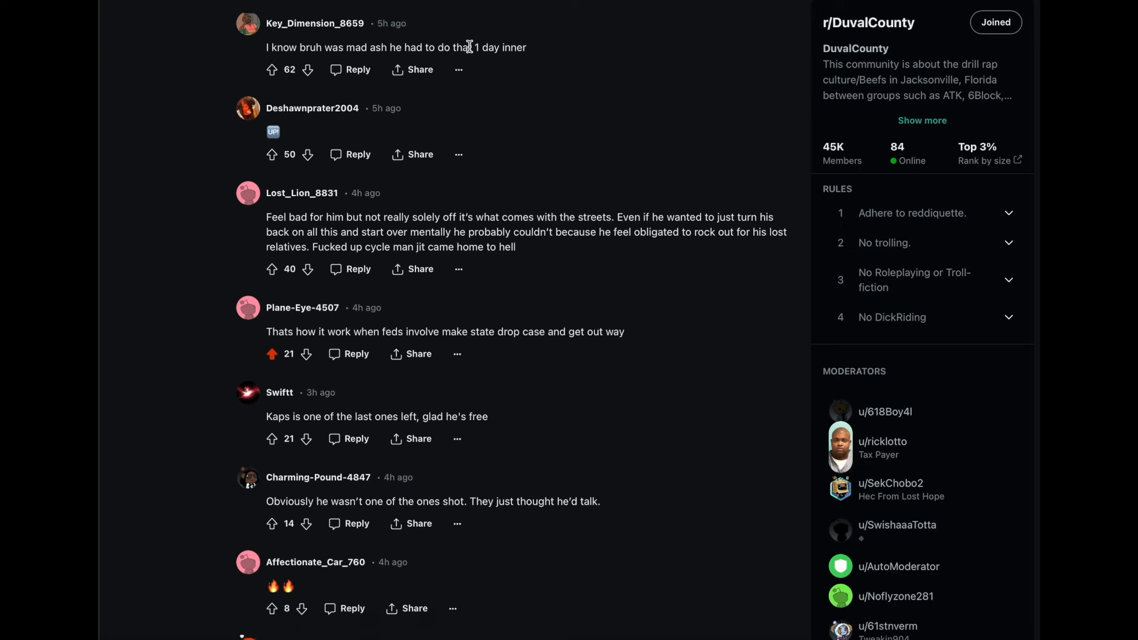
pyautogui.scroll(-3)
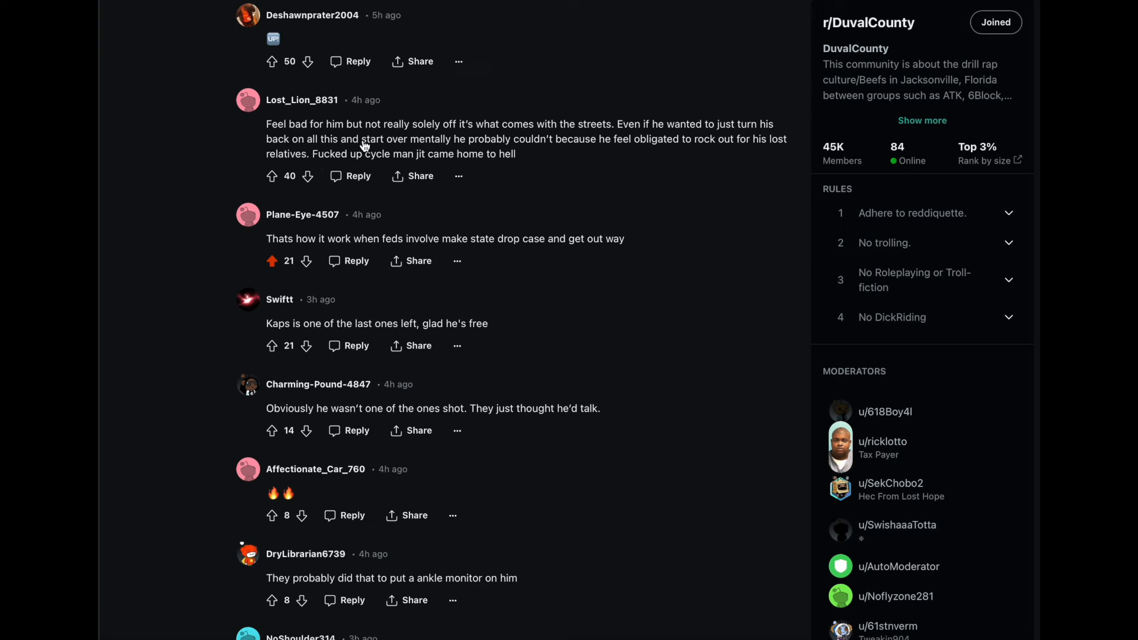
pyautogui.scroll(-3)
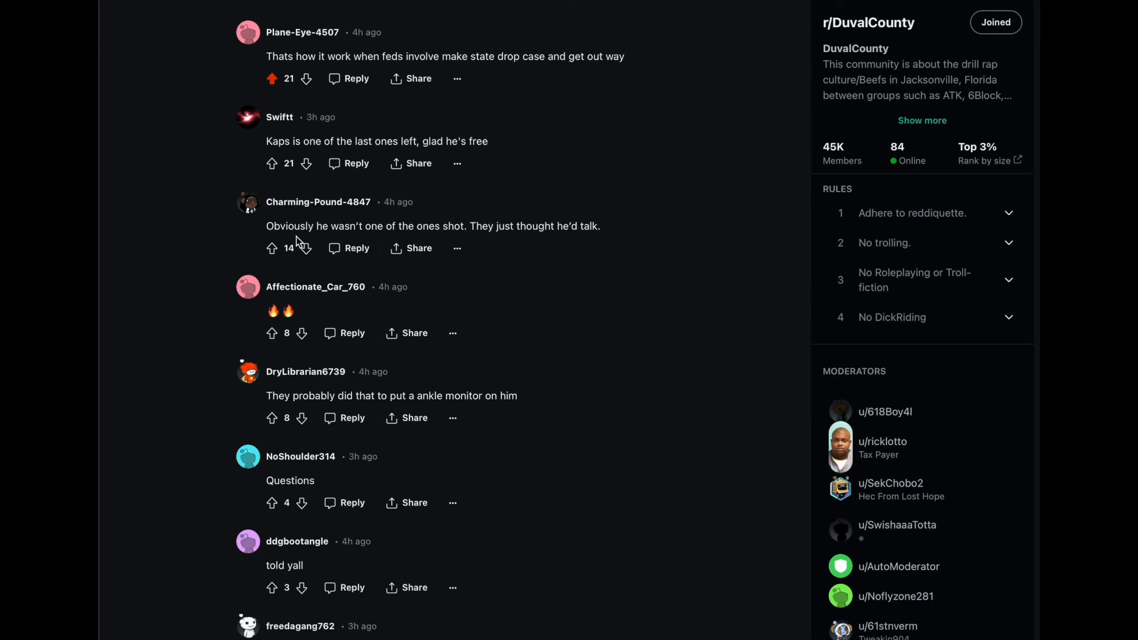
# - Highlight and upvote the 'They just thought he'd talk' comment to 15 points, then keep reading
pyautogui.moveTo(267, 225); pyautogui.dragTo(469, 225)
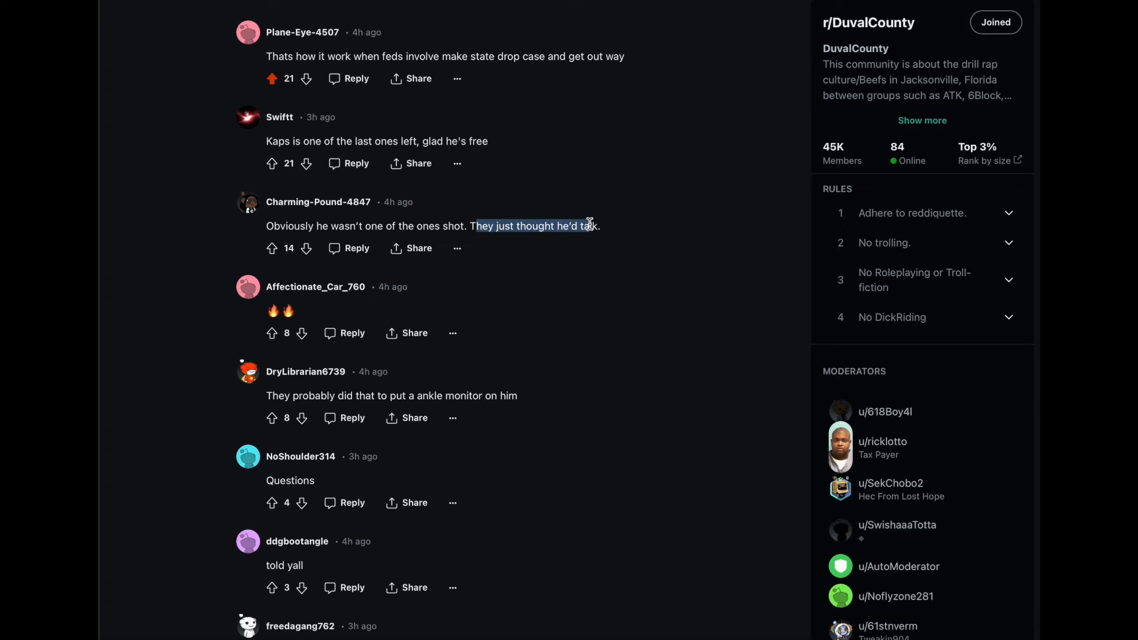
pyautogui.click(271, 169)
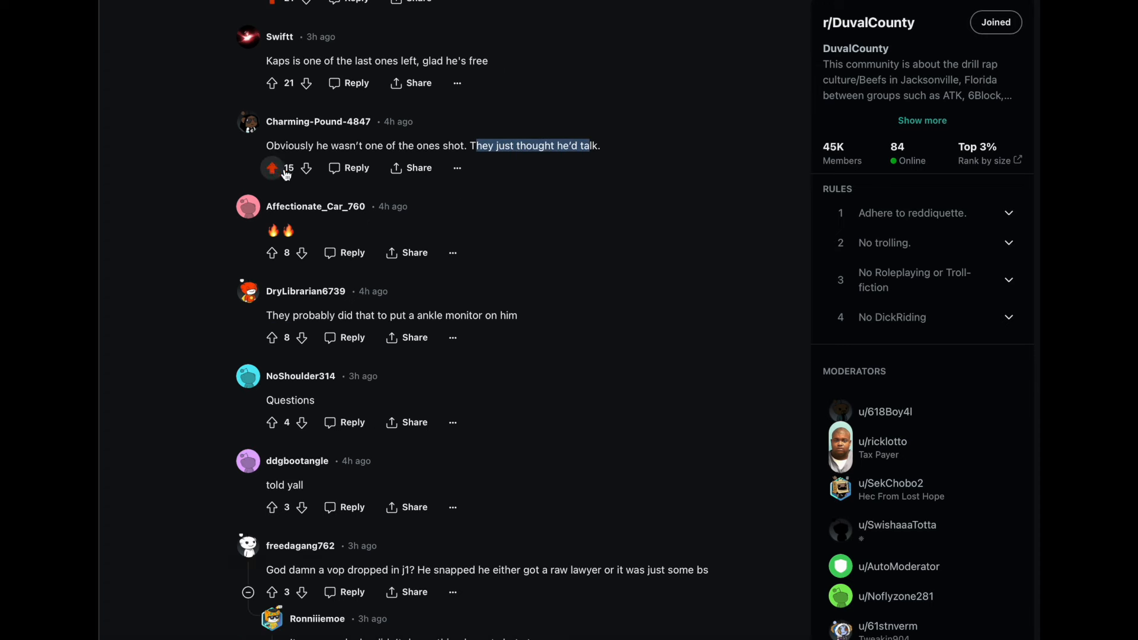
pyautogui.scroll(-3)
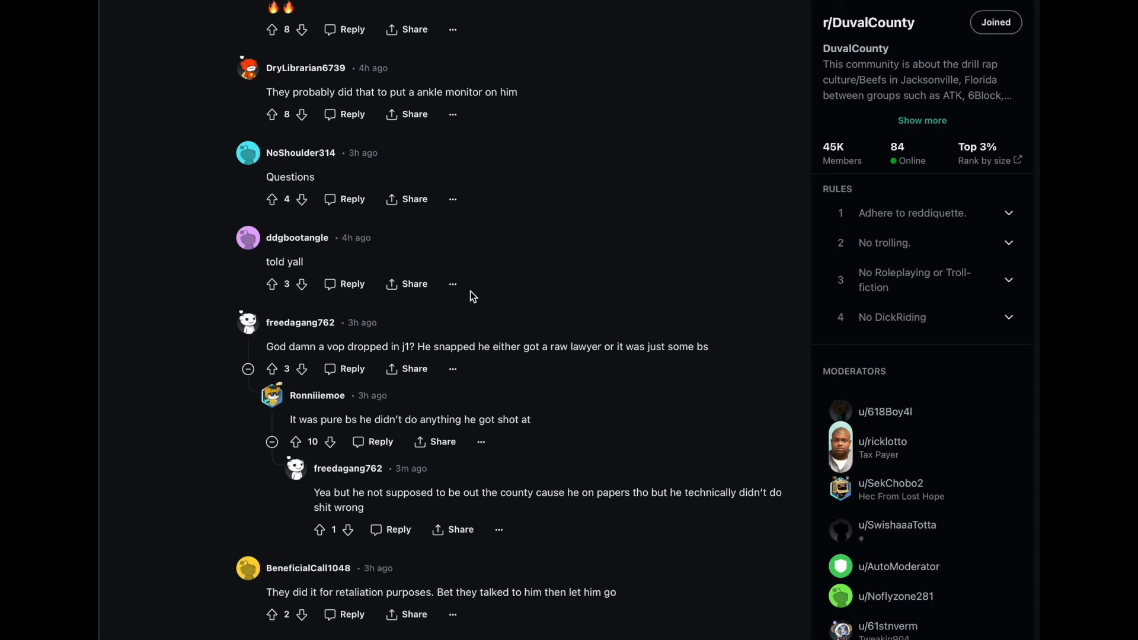
pyautogui.scroll(-3)
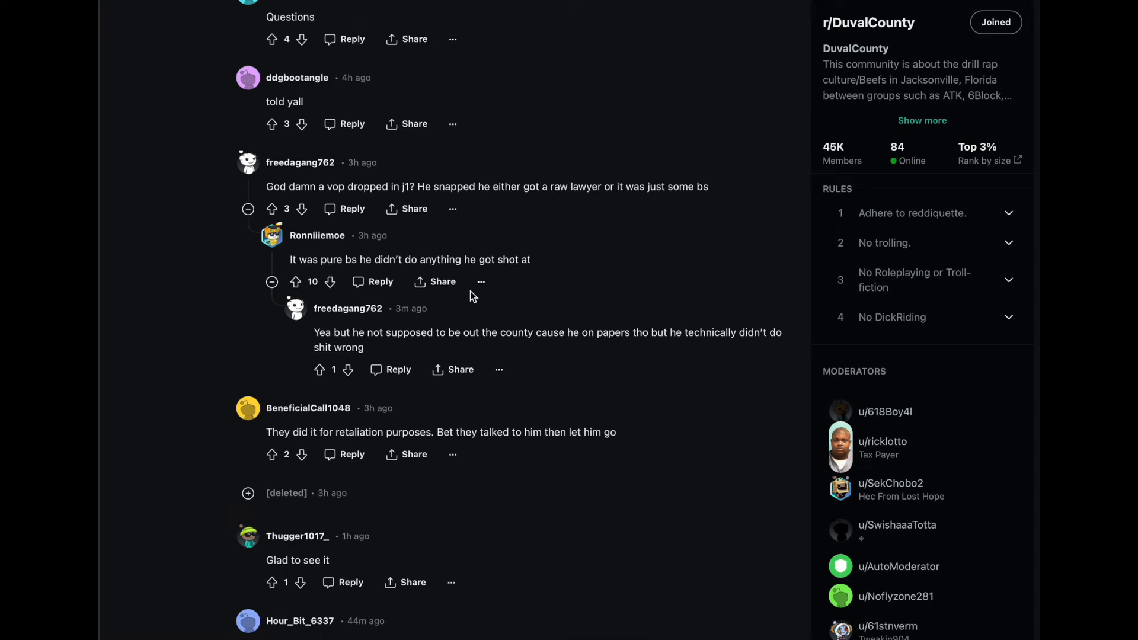
pyautogui.scroll(-3)
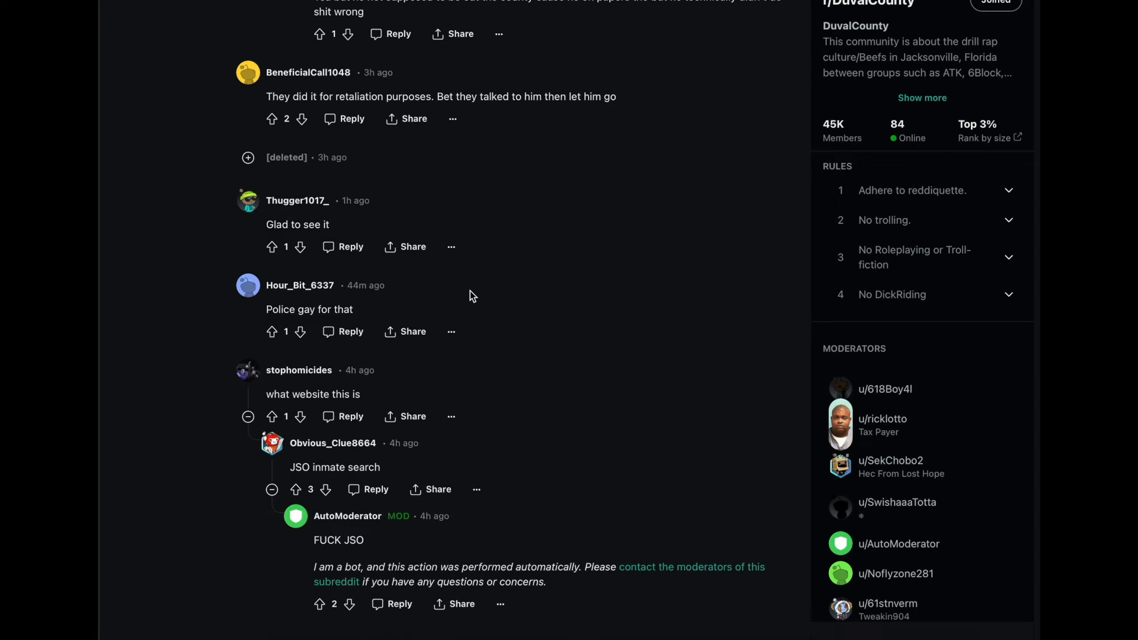
pyautogui.scroll(3)
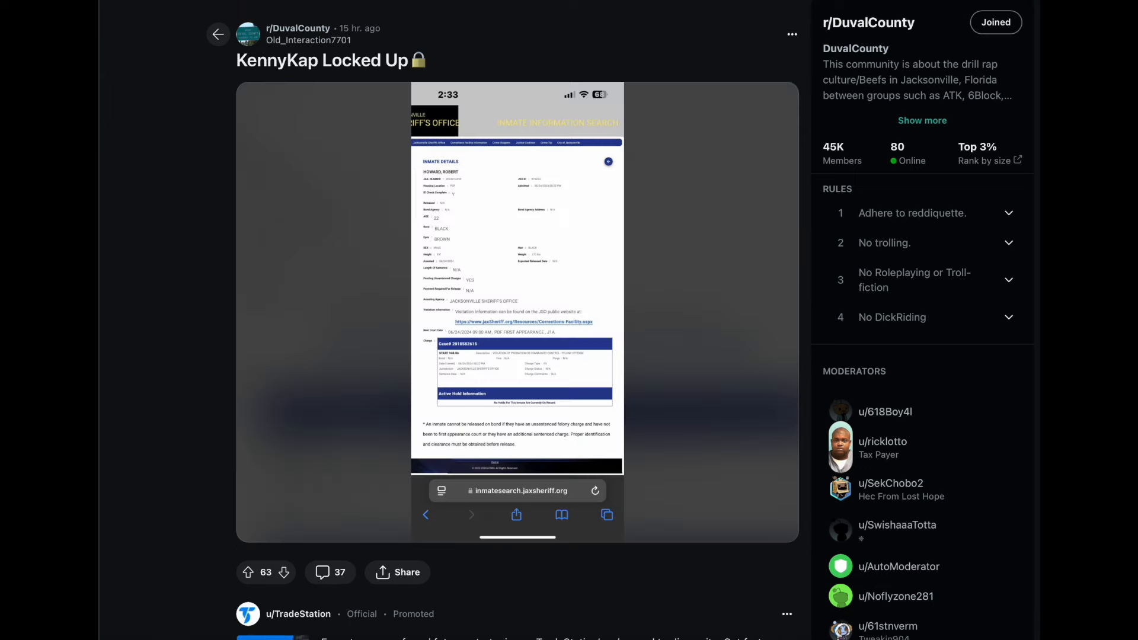
# - Upvote the top comment about Ace's brother on 'KennyKap Locked Up' to 113 points
pyautogui.scroll(-3)
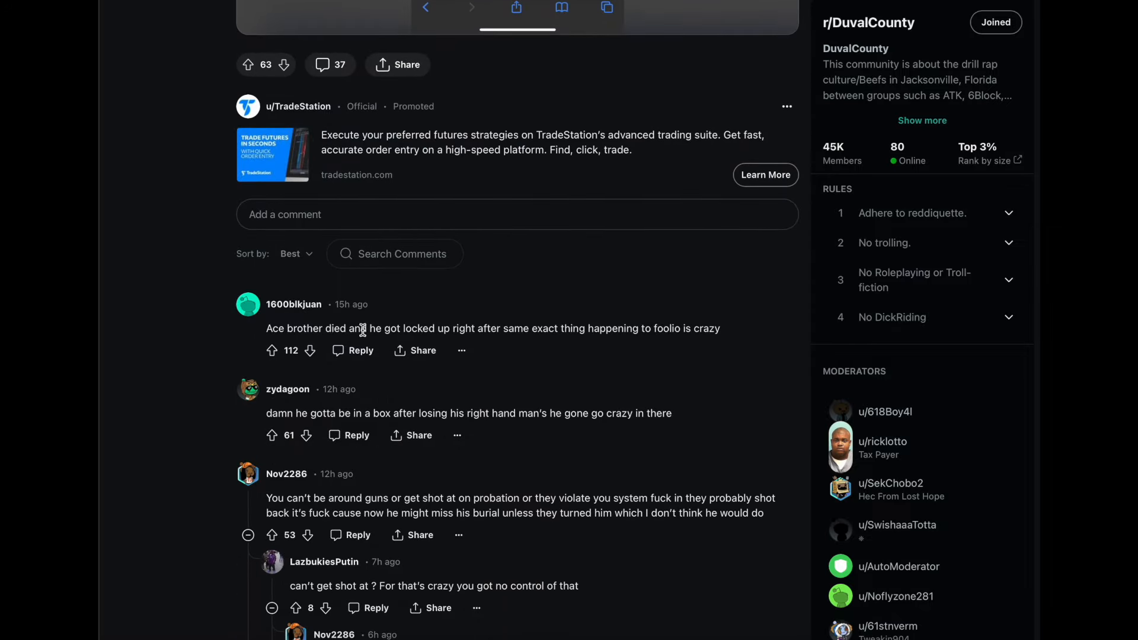
pyautogui.moveTo(540, 335)
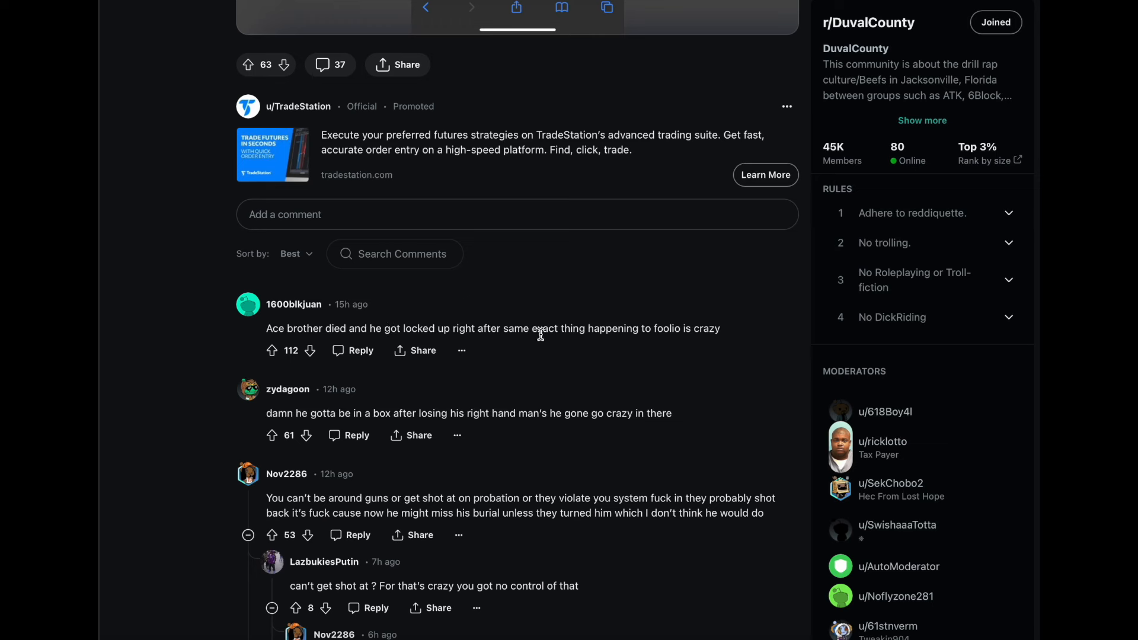
pyautogui.moveTo(417, 340)
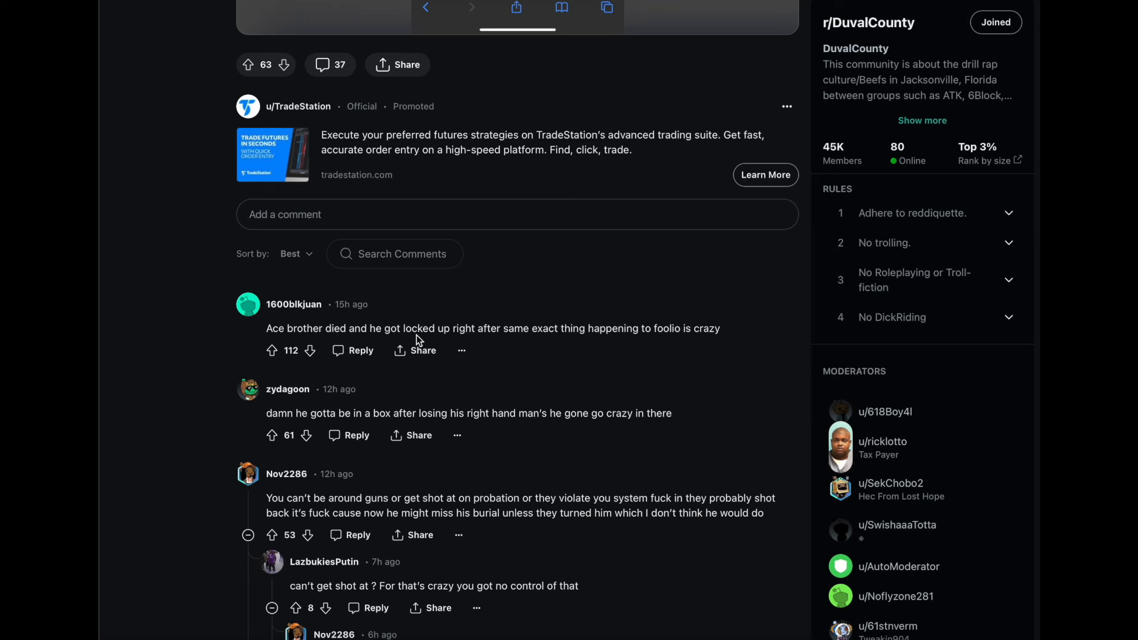
pyautogui.click(271, 349)
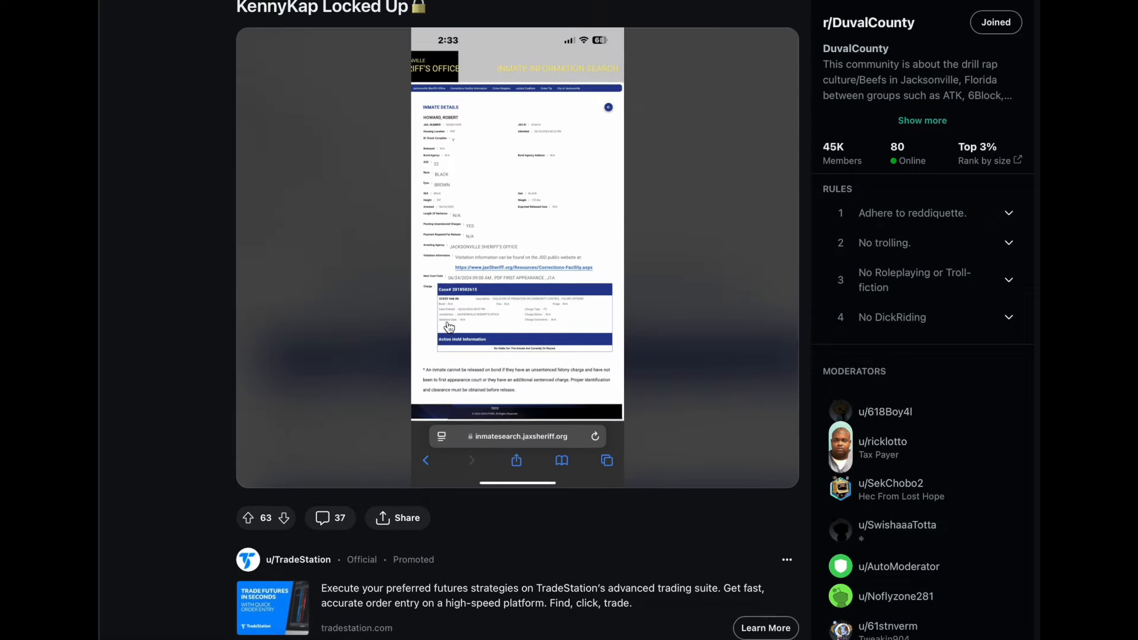
pyautogui.scroll(-3)
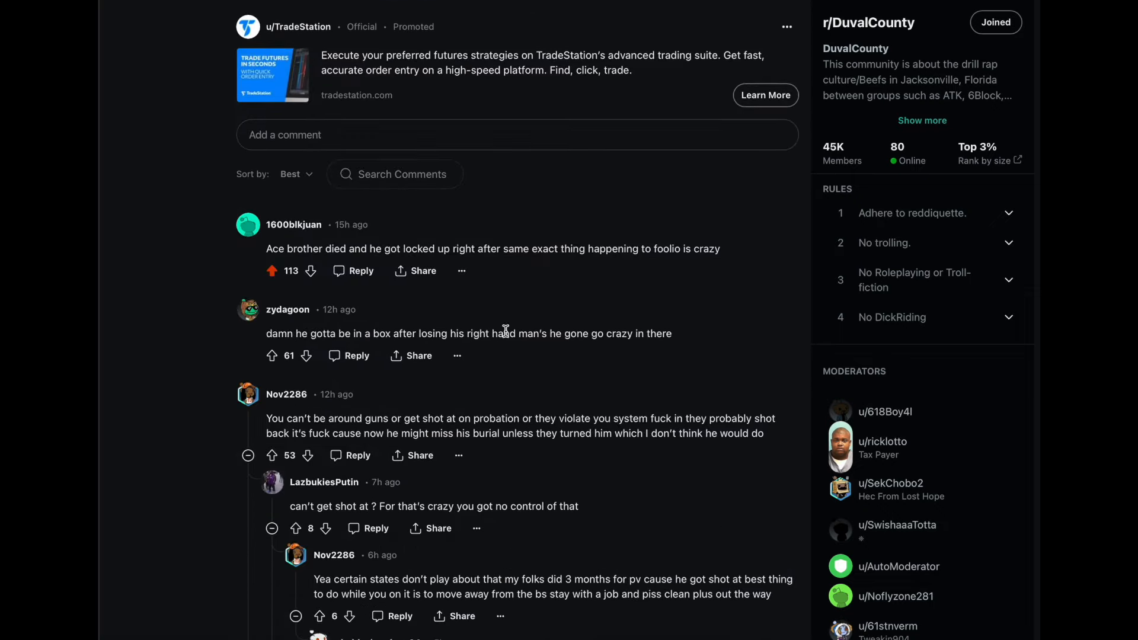
pyautogui.scroll(-3)
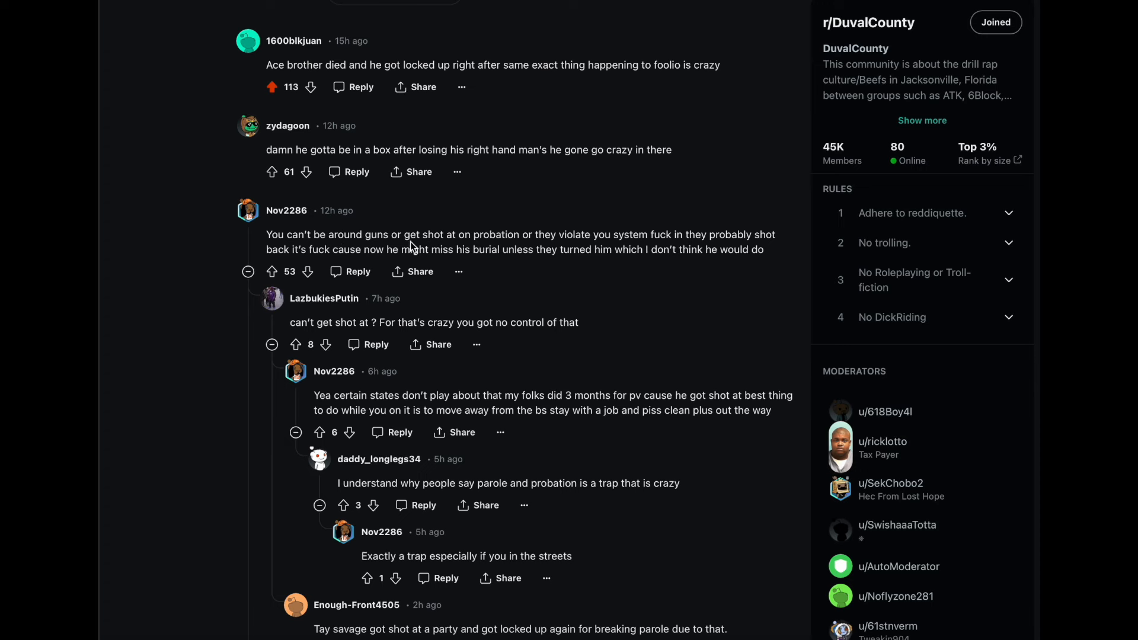
pyautogui.moveTo(569, 249)
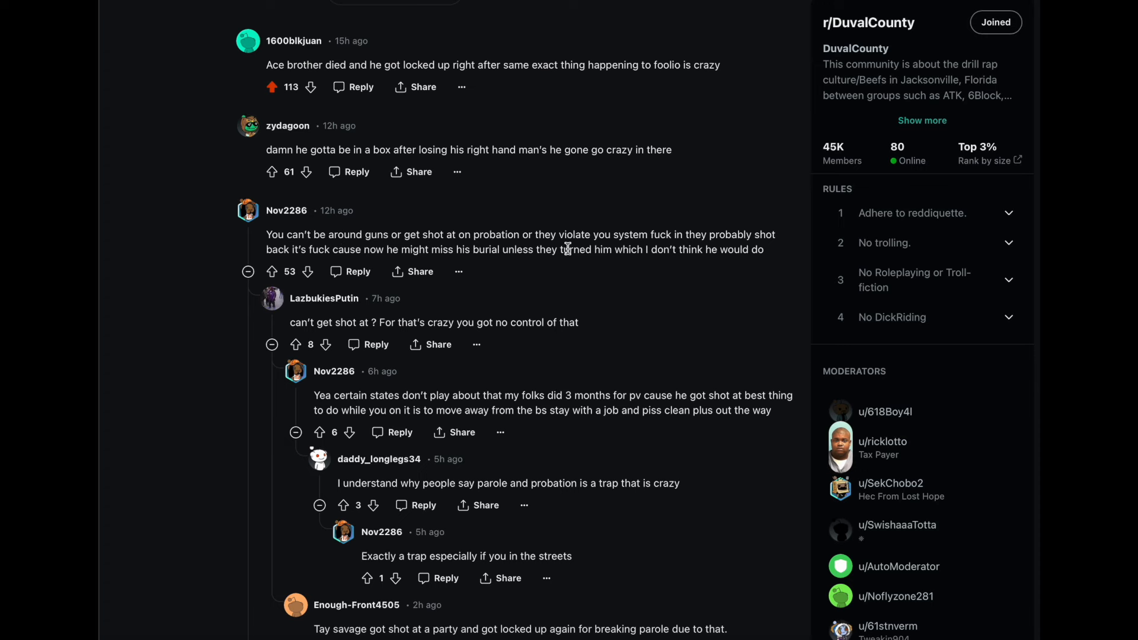
# - Read the replies down to the final comments about Tampa news coverage and probation
pyautogui.scroll(-3)
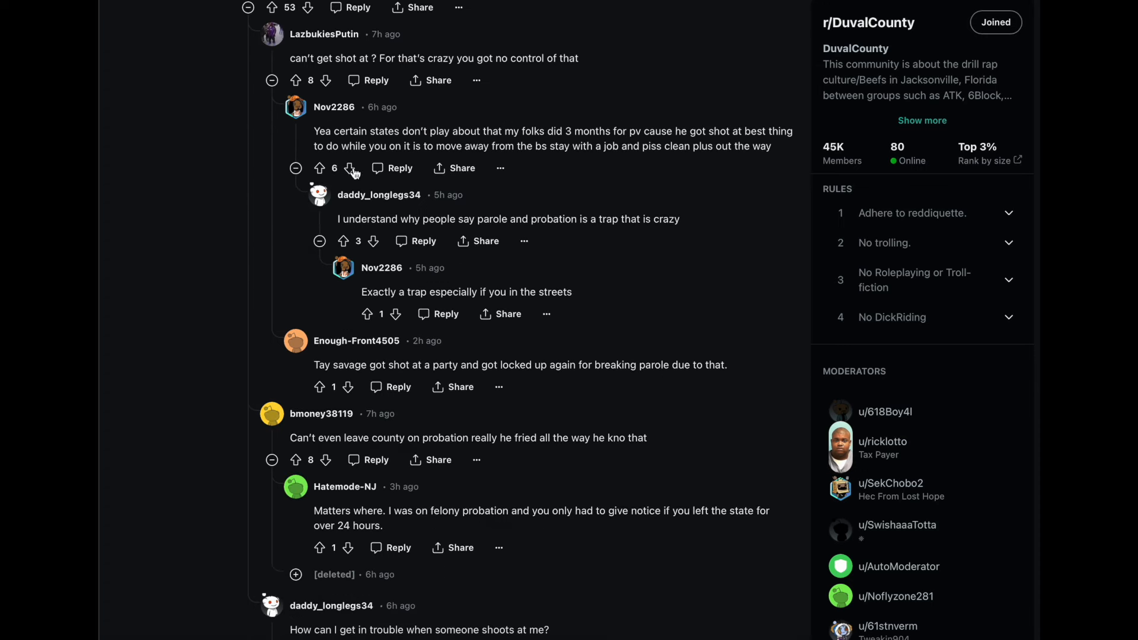
pyautogui.scroll(-3)
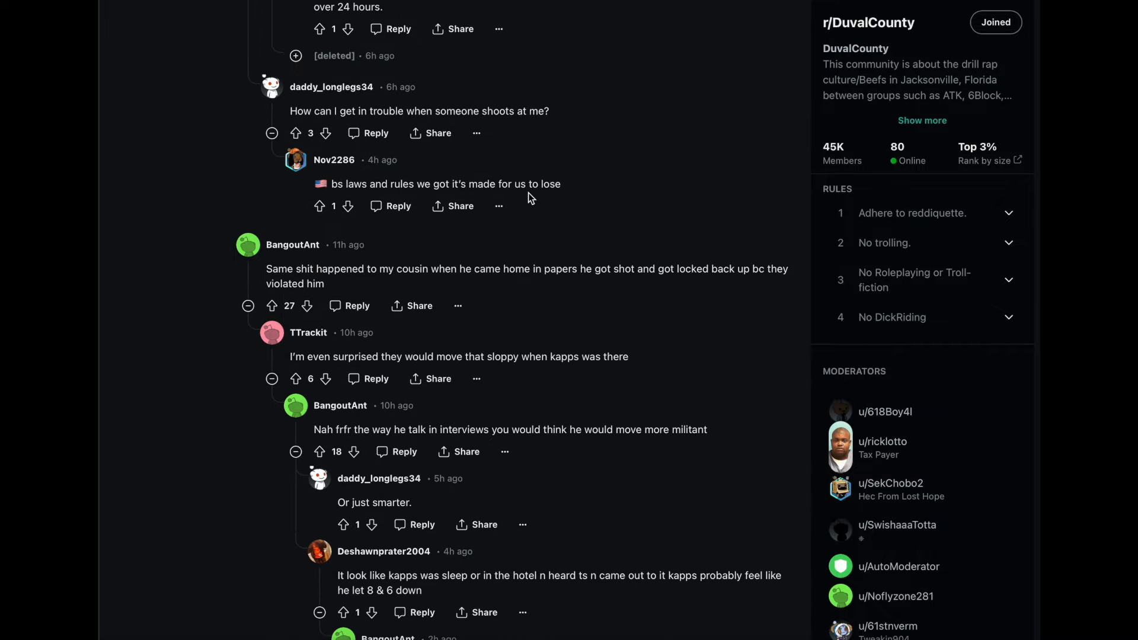
pyautogui.scroll(-3)
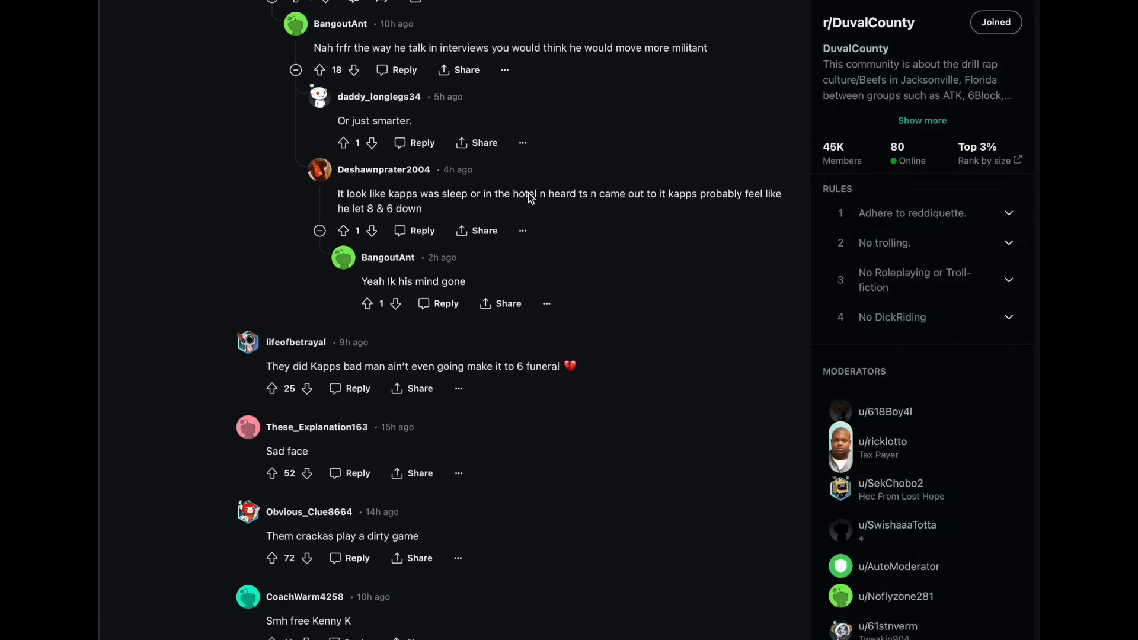
pyautogui.scroll(-3)
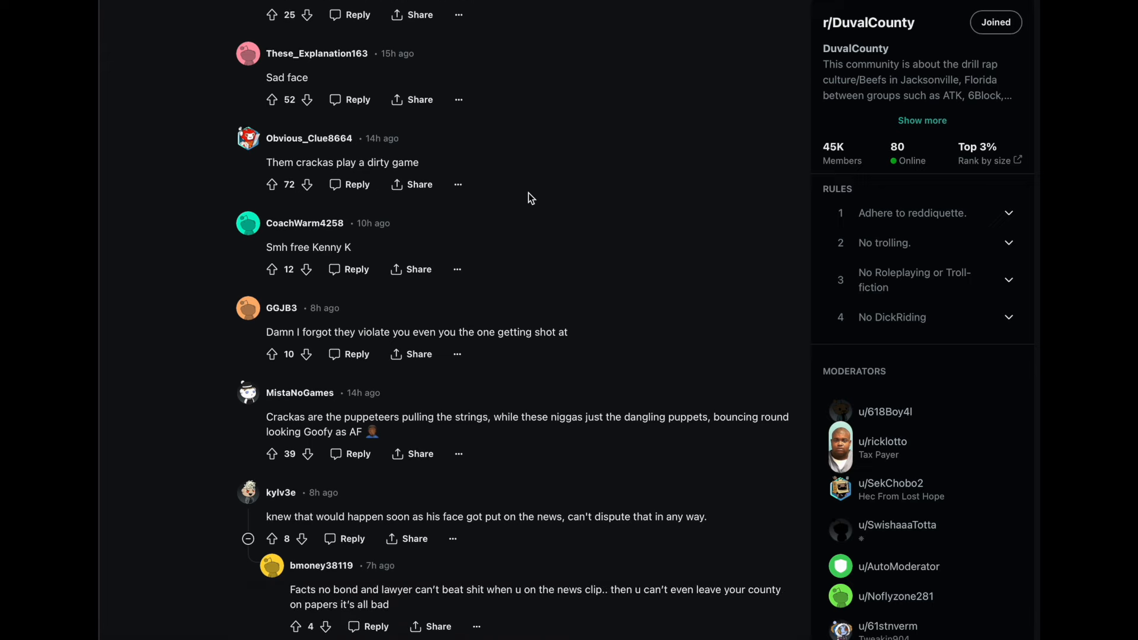
pyautogui.scroll(-3)
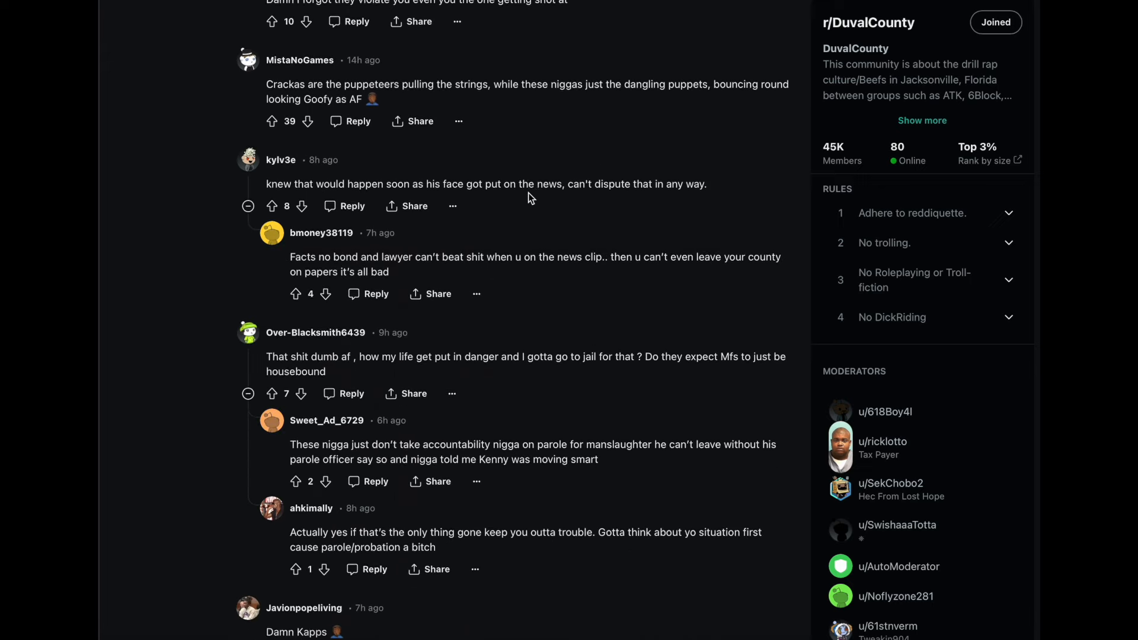
pyautogui.scroll(-3)
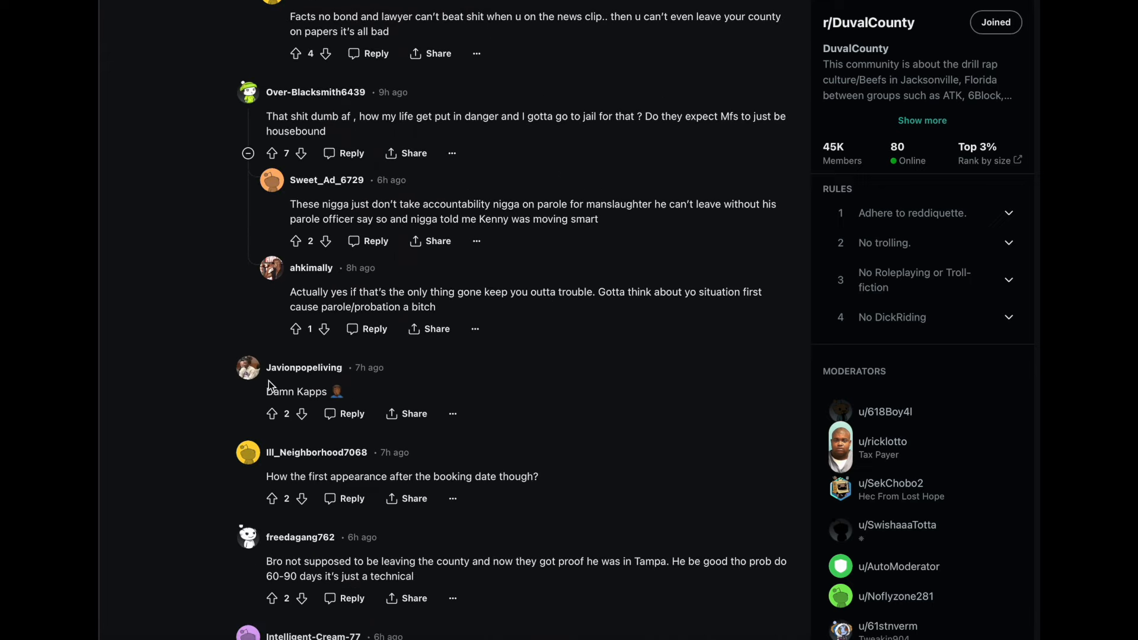
pyautogui.scroll(-3)
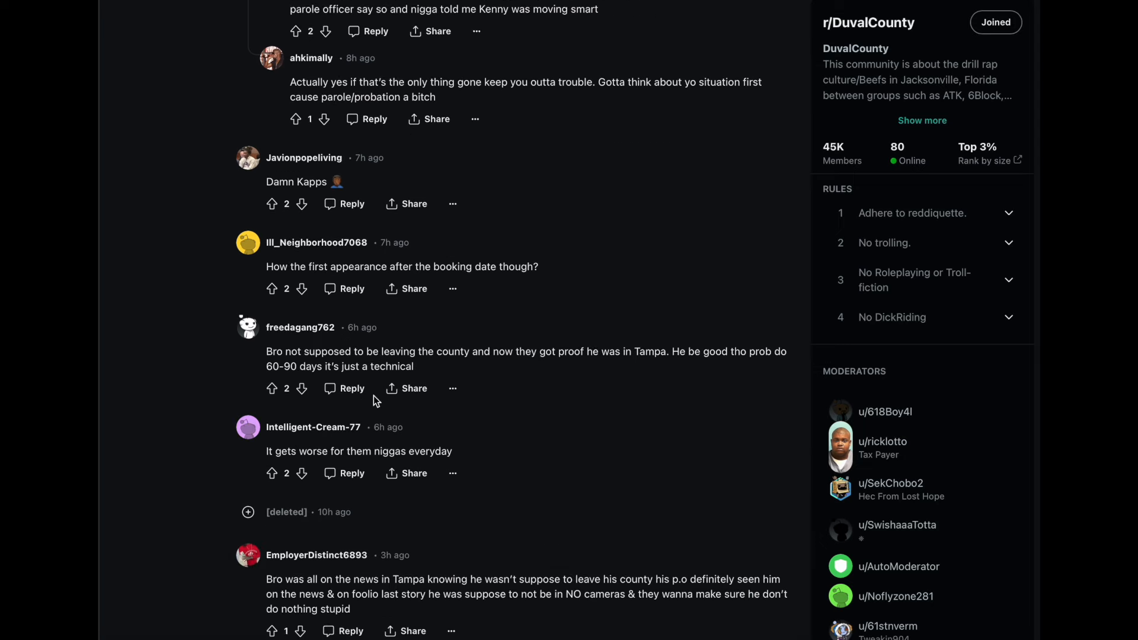
pyautogui.scroll(-3)
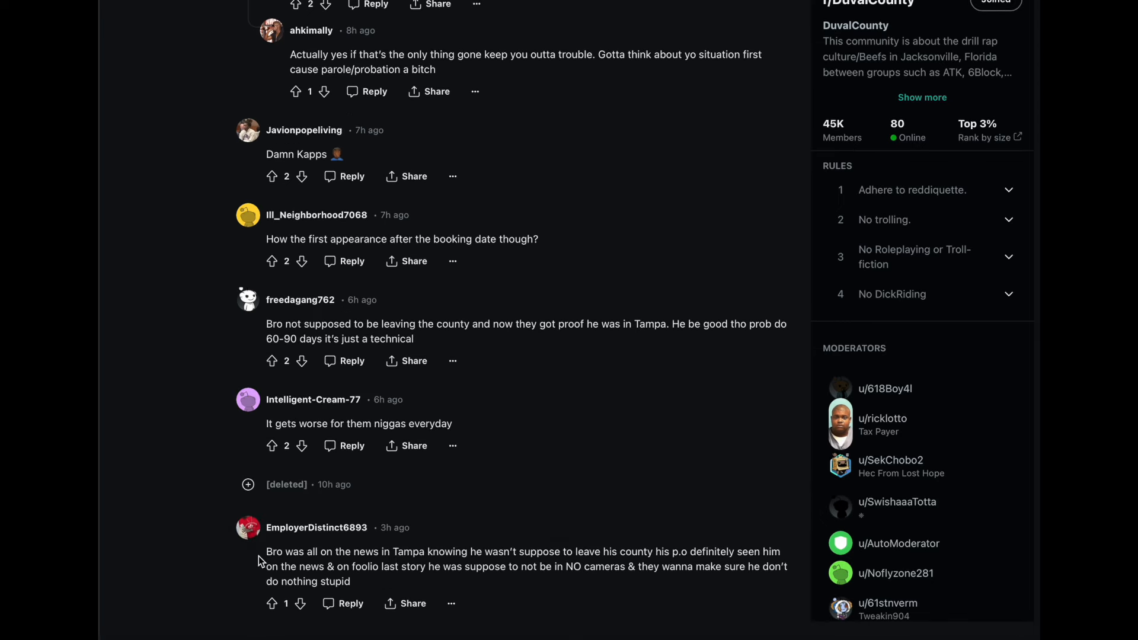
pyautogui.moveTo(431, 557)
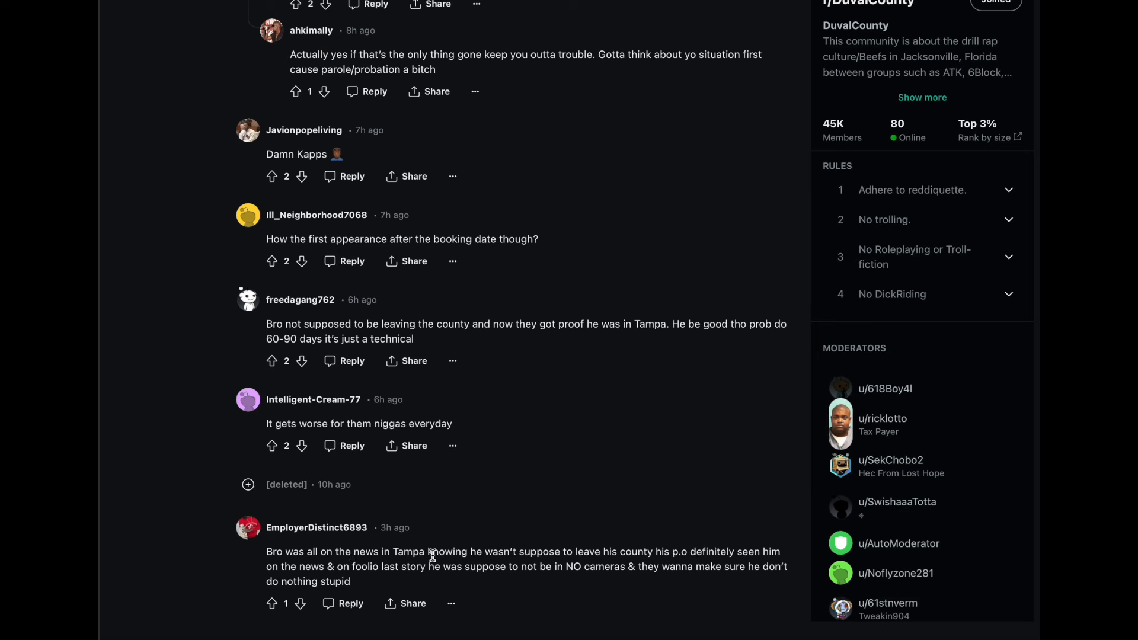
pyautogui.moveTo(562, 557)
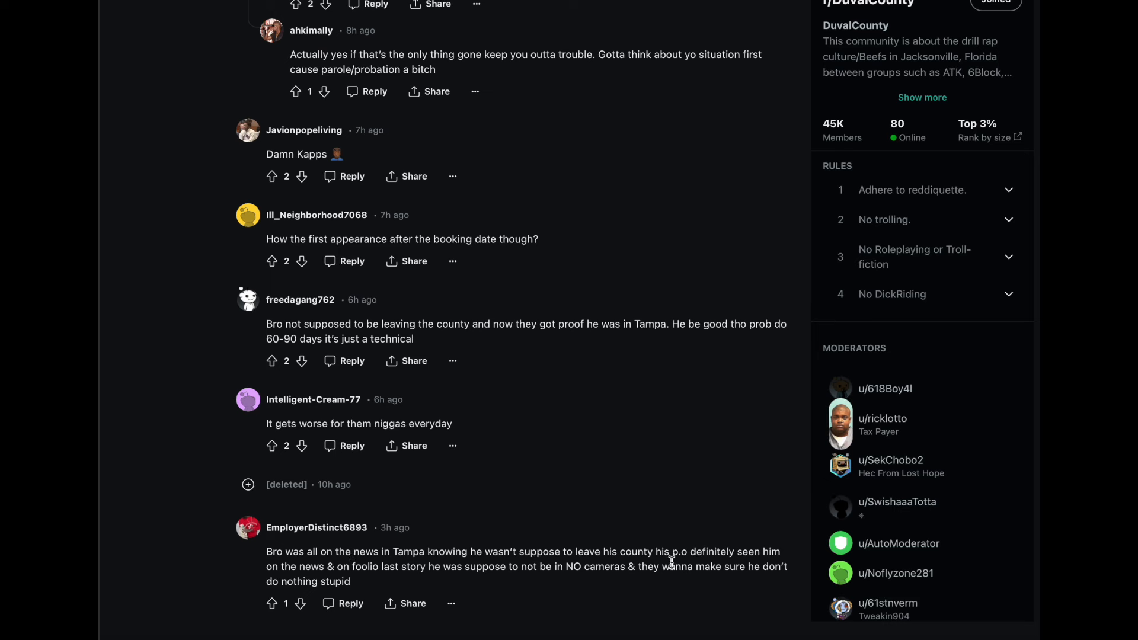
pyautogui.moveTo(289, 573)
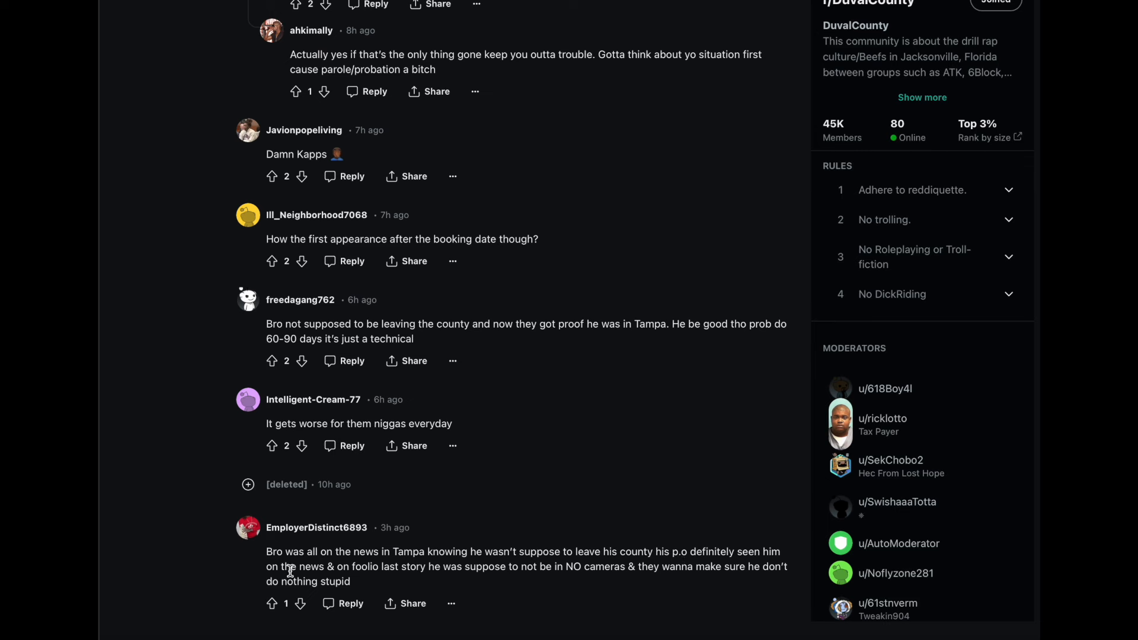
pyautogui.moveTo(372, 568)
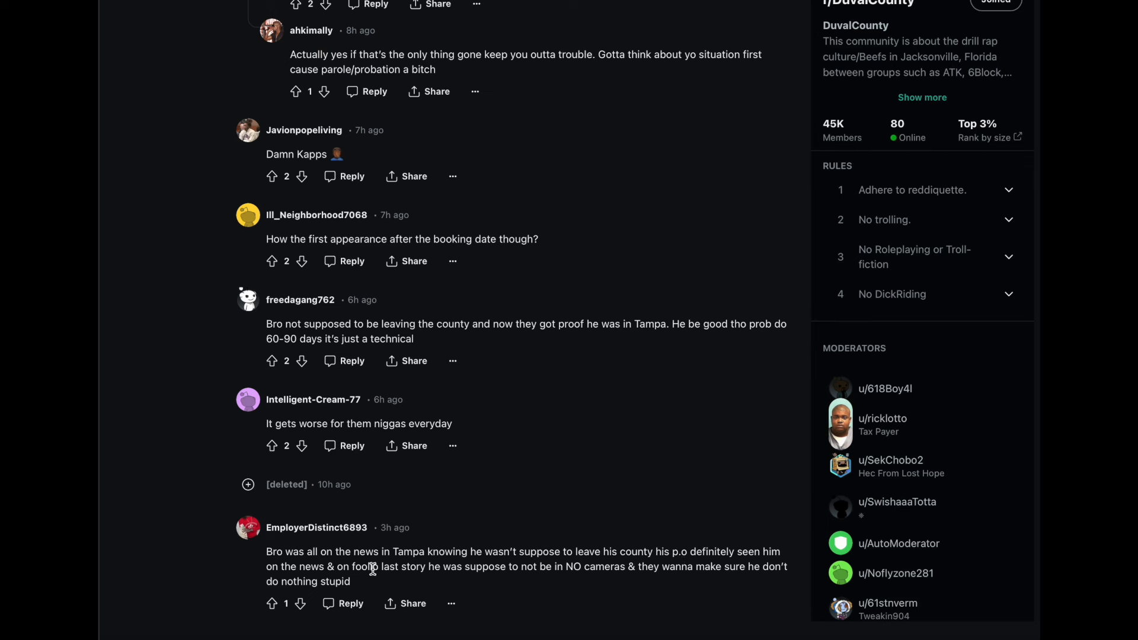
pyautogui.moveTo(479, 573)
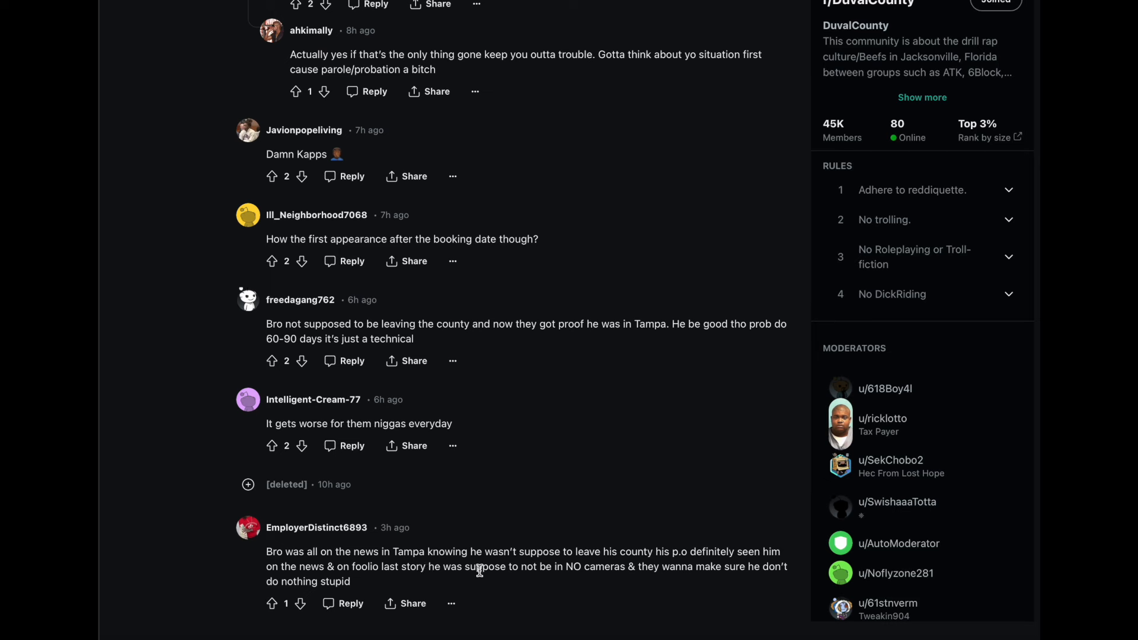
pyautogui.moveTo(584, 596)
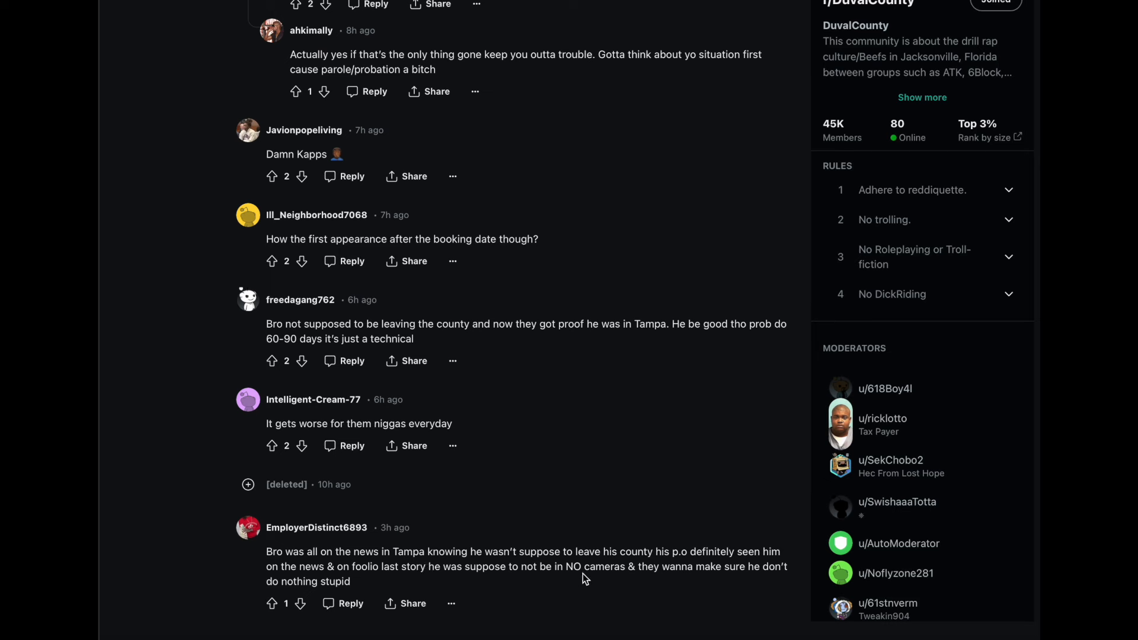
pyautogui.moveTo(520, 557)
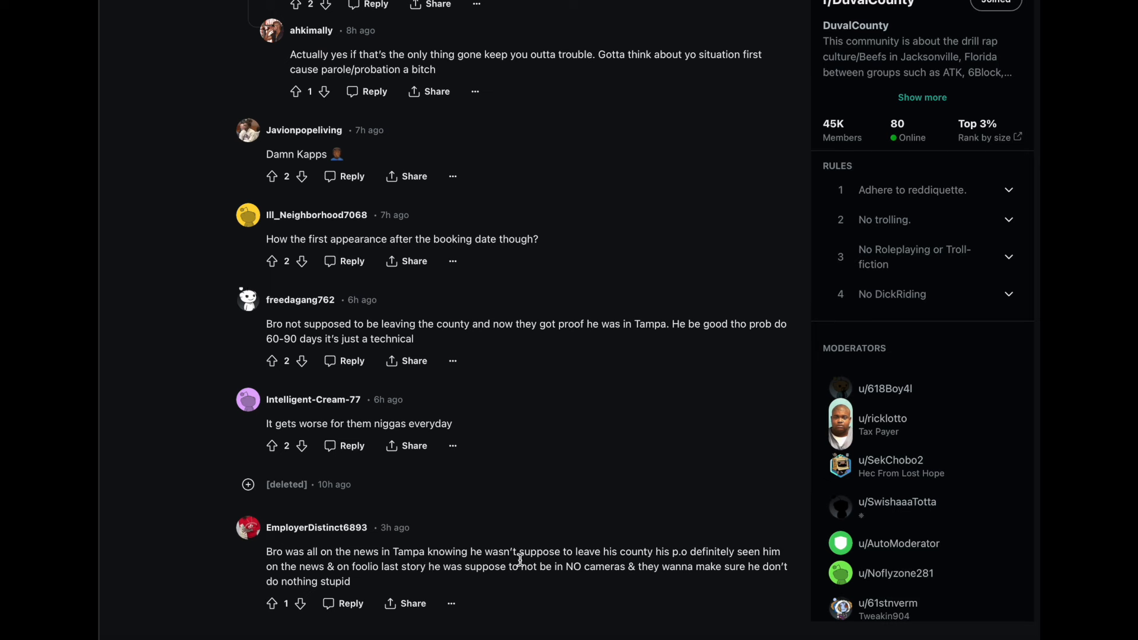
pyautogui.moveTo(377, 546)
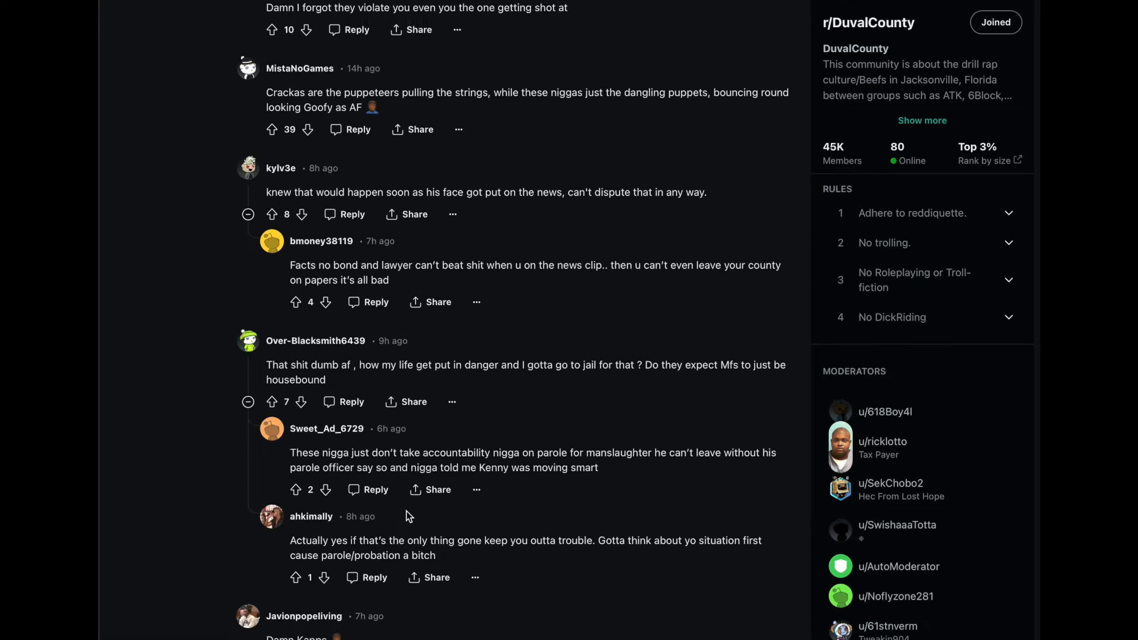
pyautogui.scroll(-3)
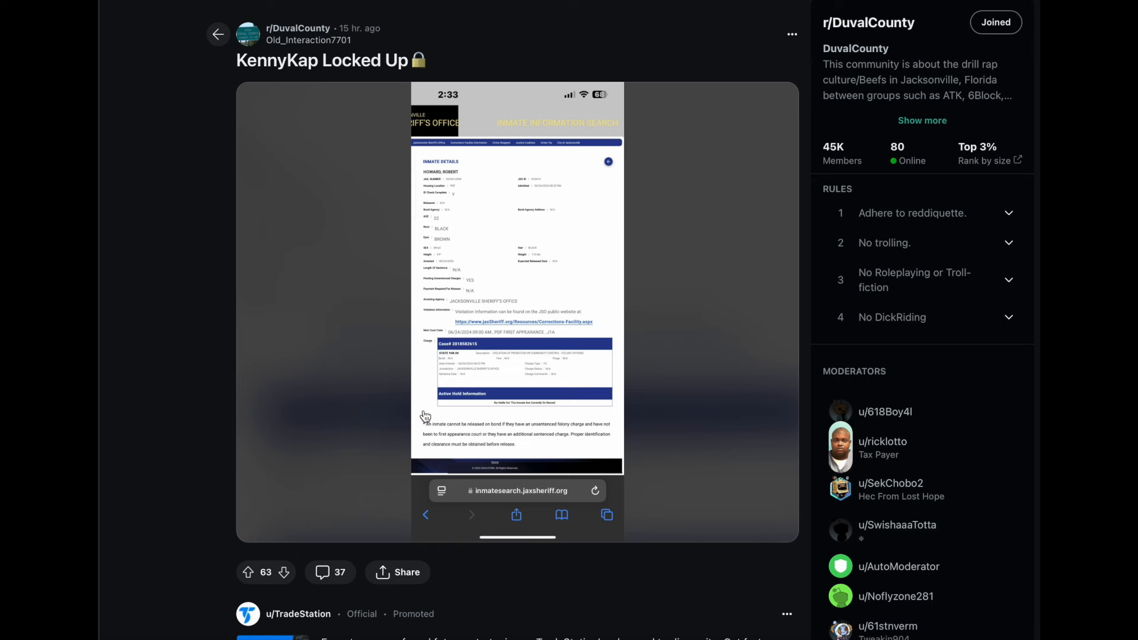
pyautogui.moveTo(341, 266)
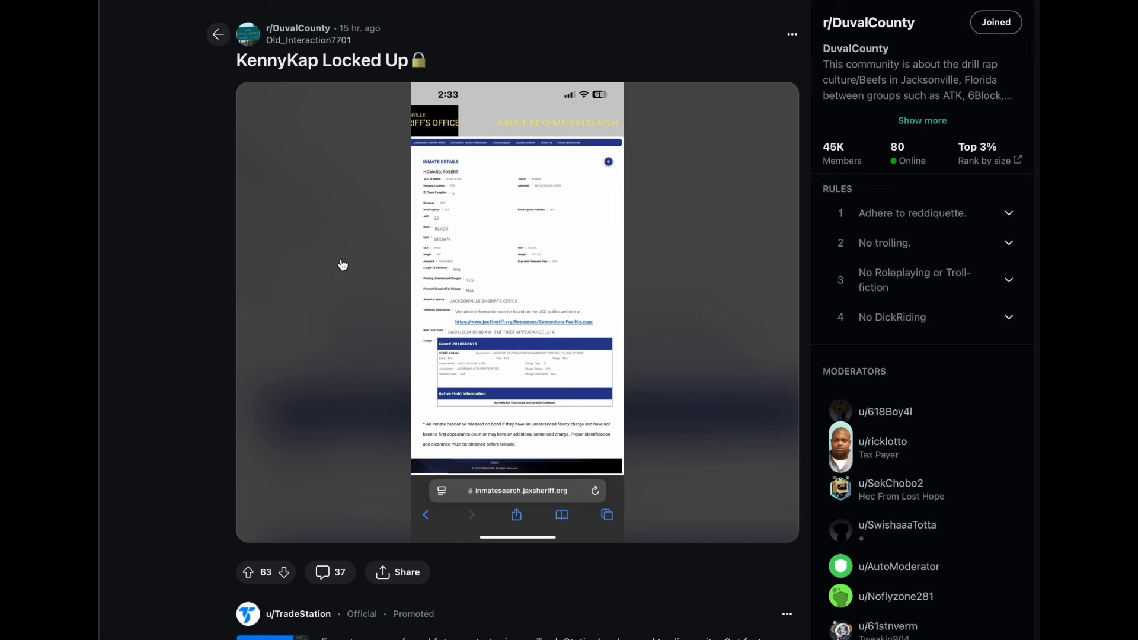
pyautogui.moveTo(512, 303)
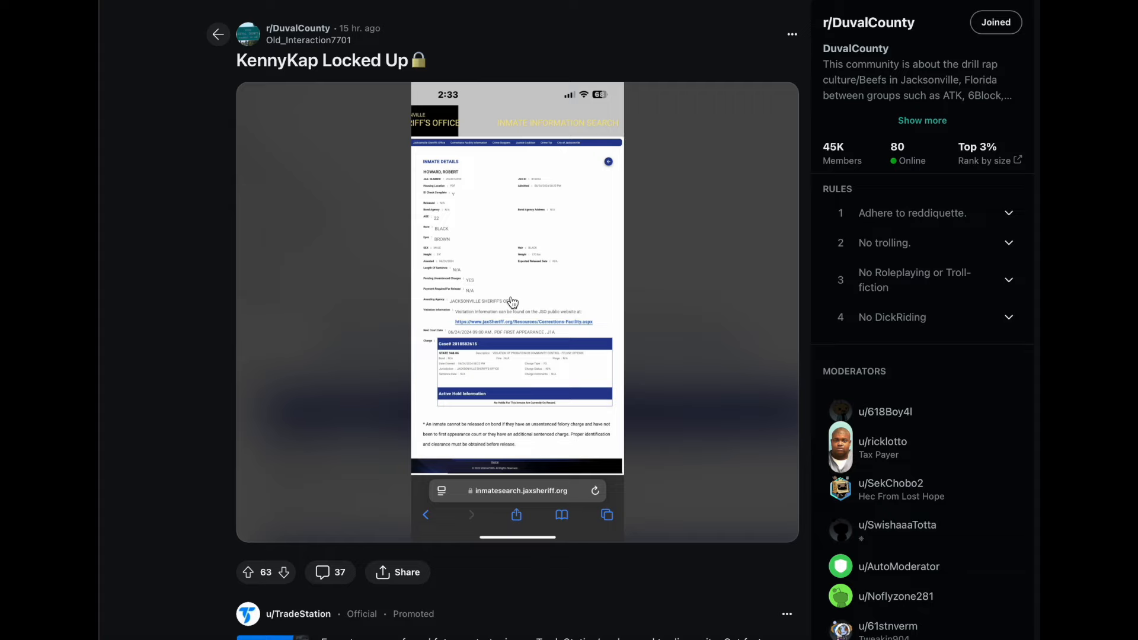
pyautogui.scroll(-3)
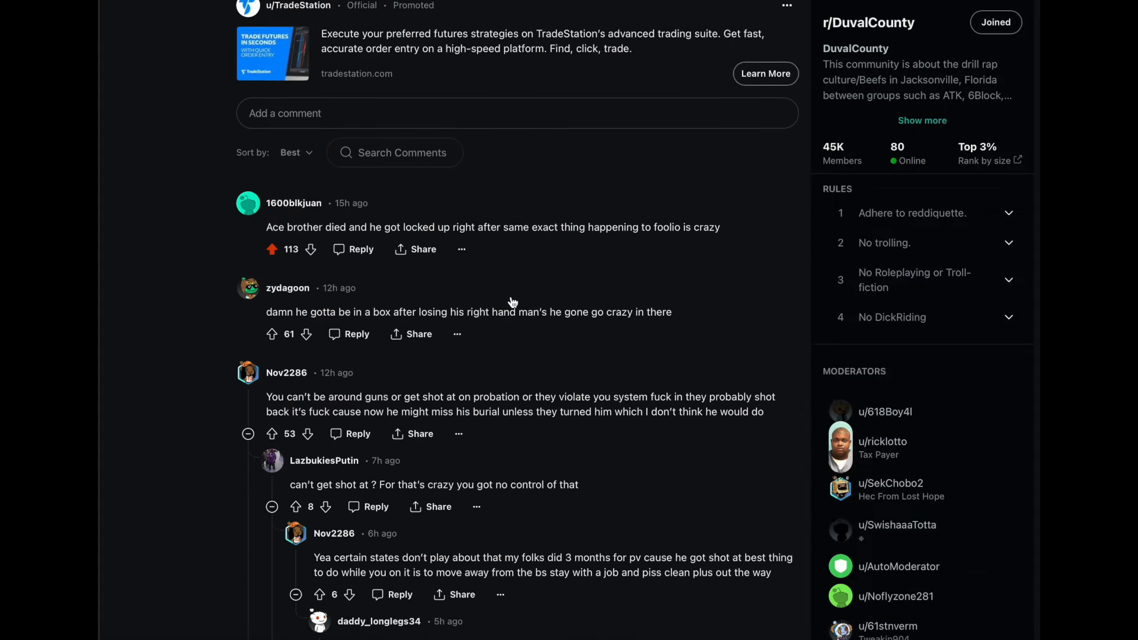
pyautogui.scroll(-3)
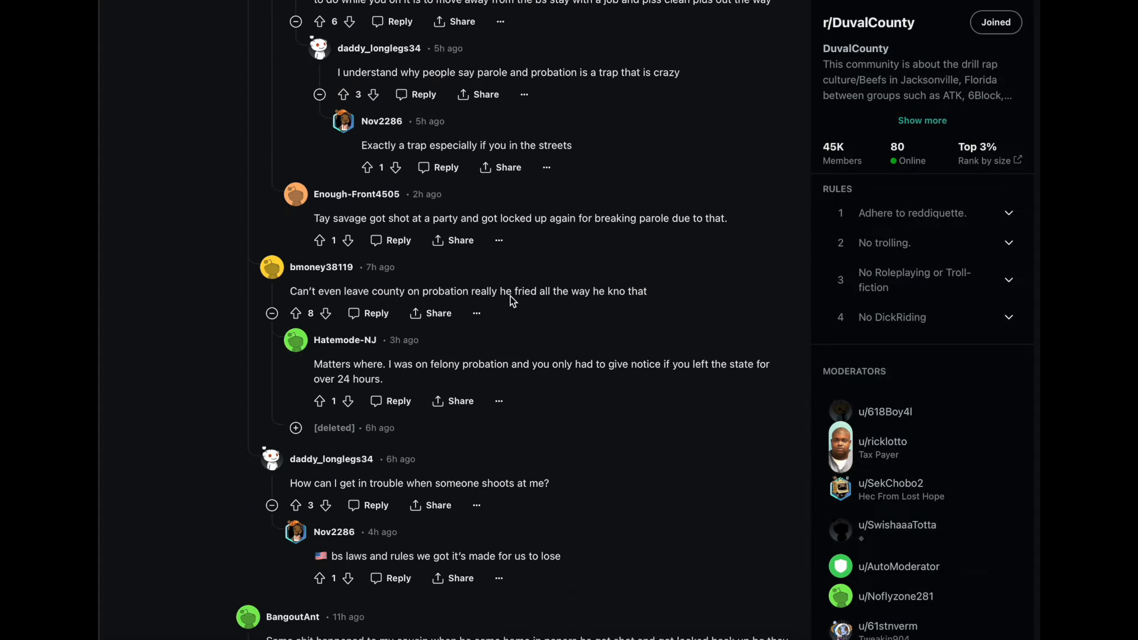
pyautogui.scroll(-3)
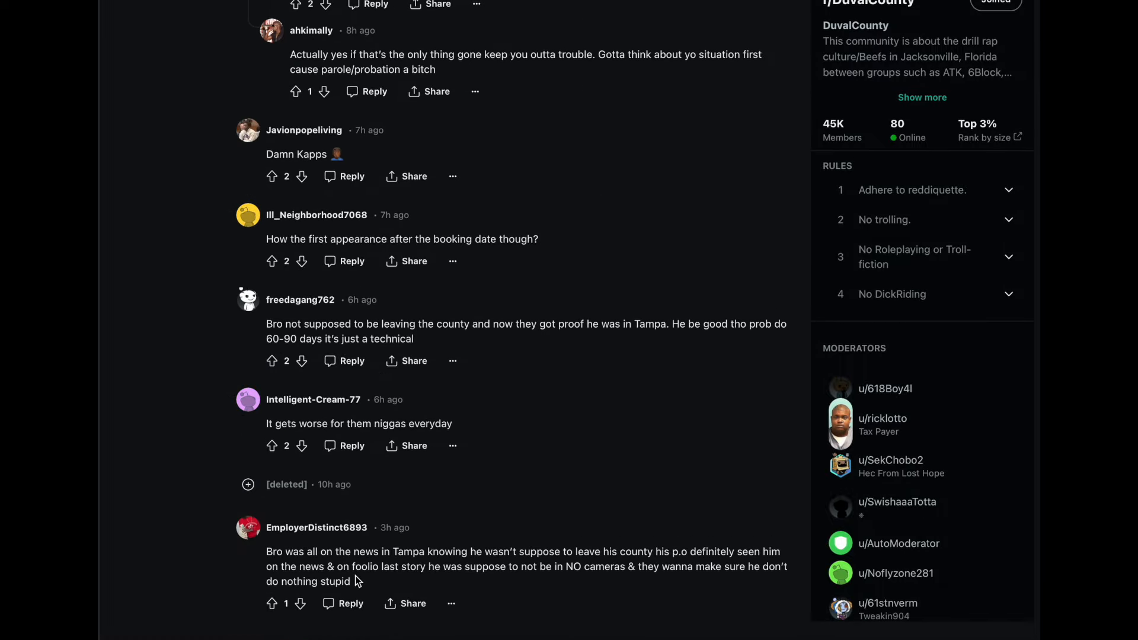
pyautogui.moveTo(375, 567); pyautogui.dragTo(472, 566)
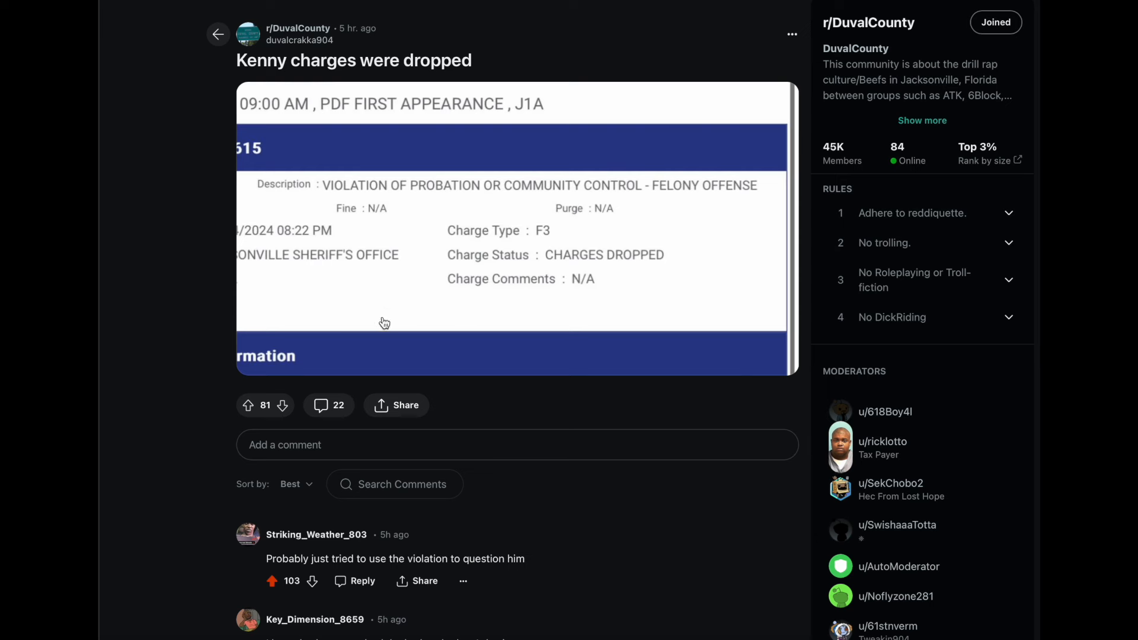
pyautogui.moveTo(559, 458)
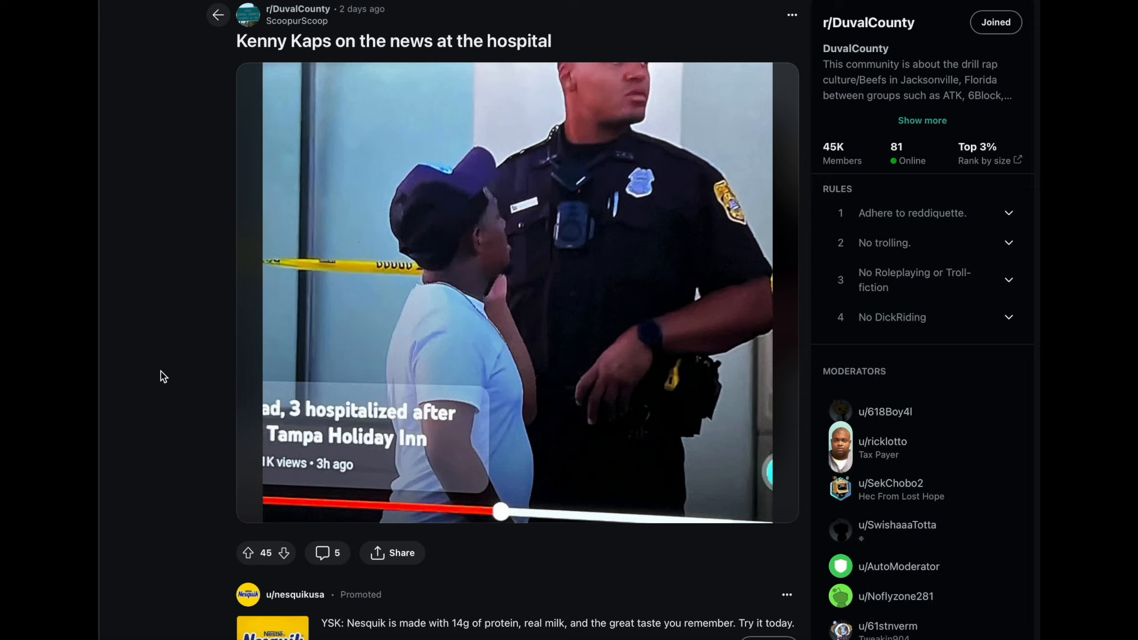
pyautogui.moveTo(160, 350)
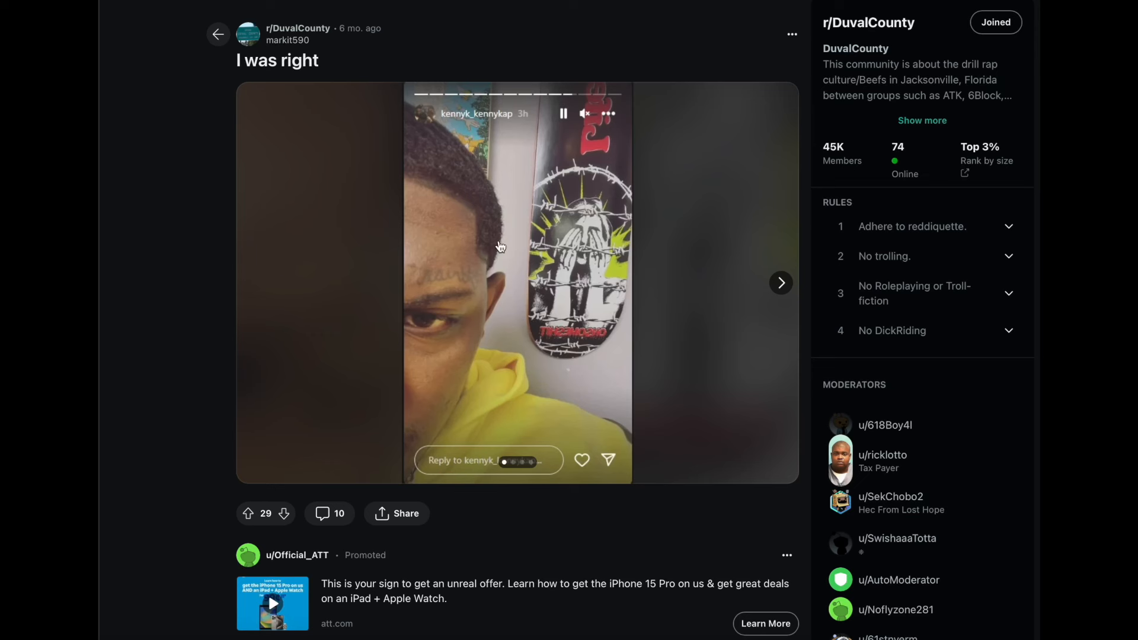
pyautogui.moveTo(519, 143)
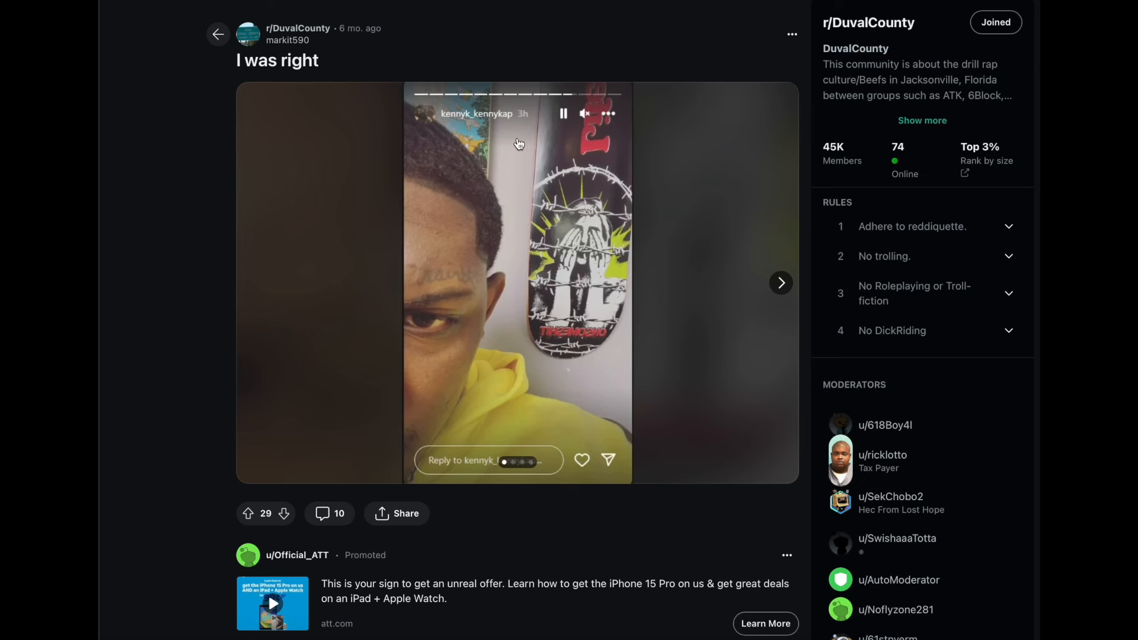
pyautogui.moveTo(590, 263)
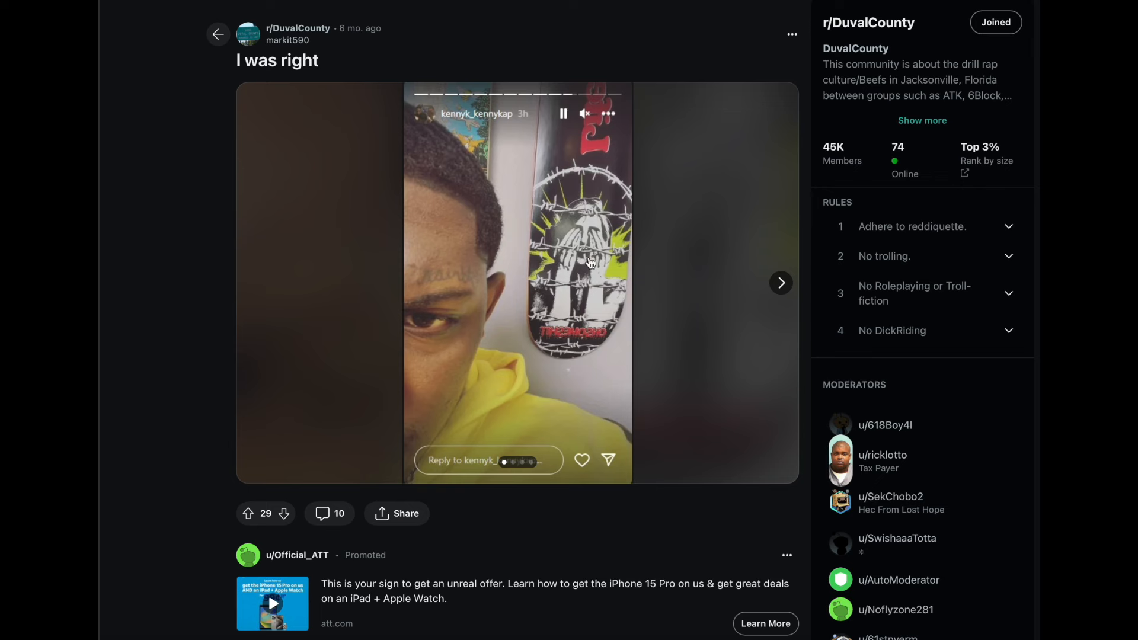
pyautogui.moveTo(433, 305)
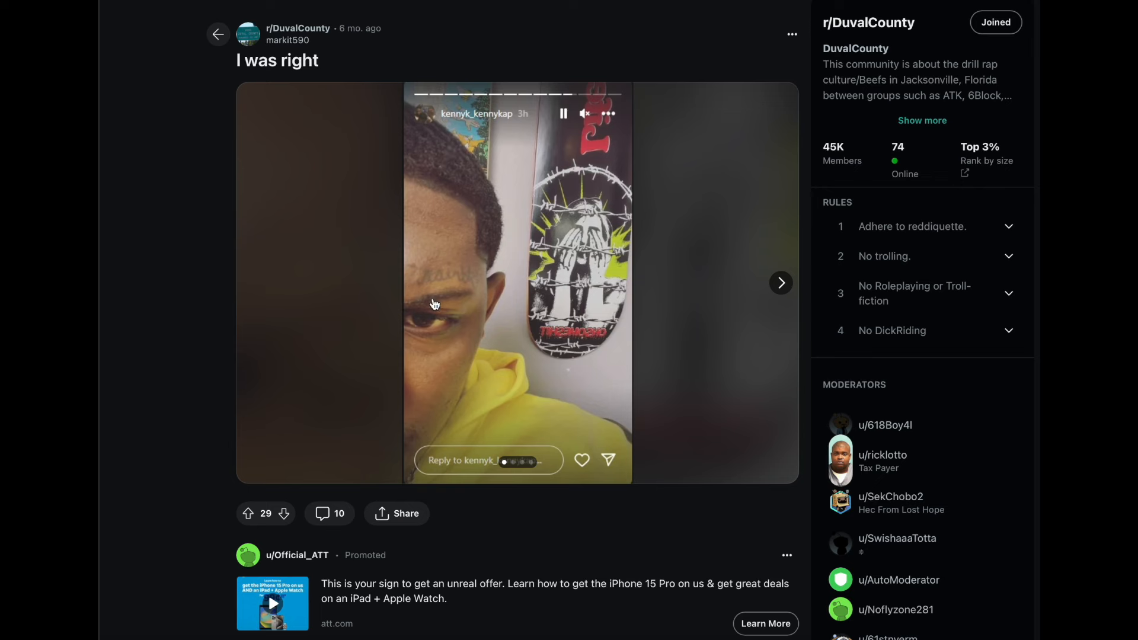
pyautogui.click(780, 282)
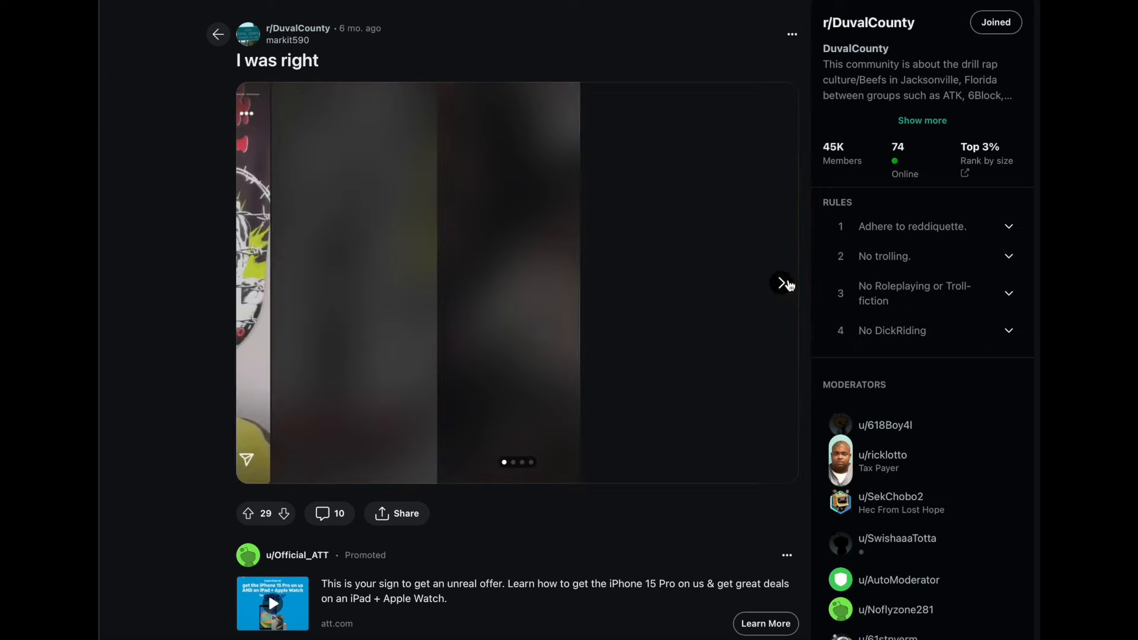
pyautogui.click(781, 282)
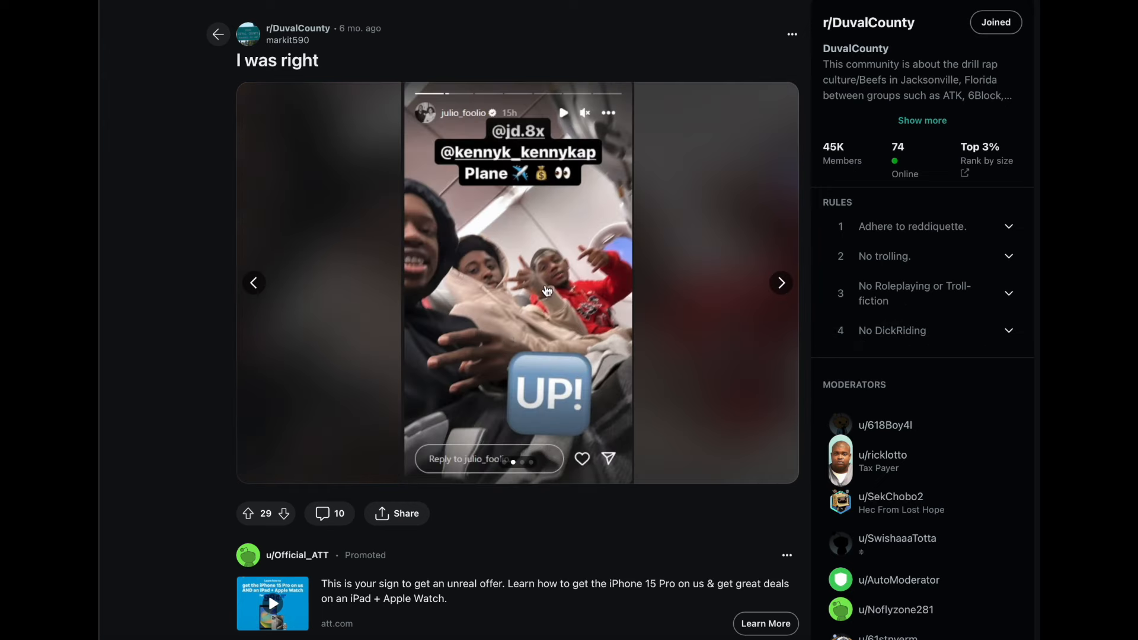
pyautogui.moveTo(460, 225)
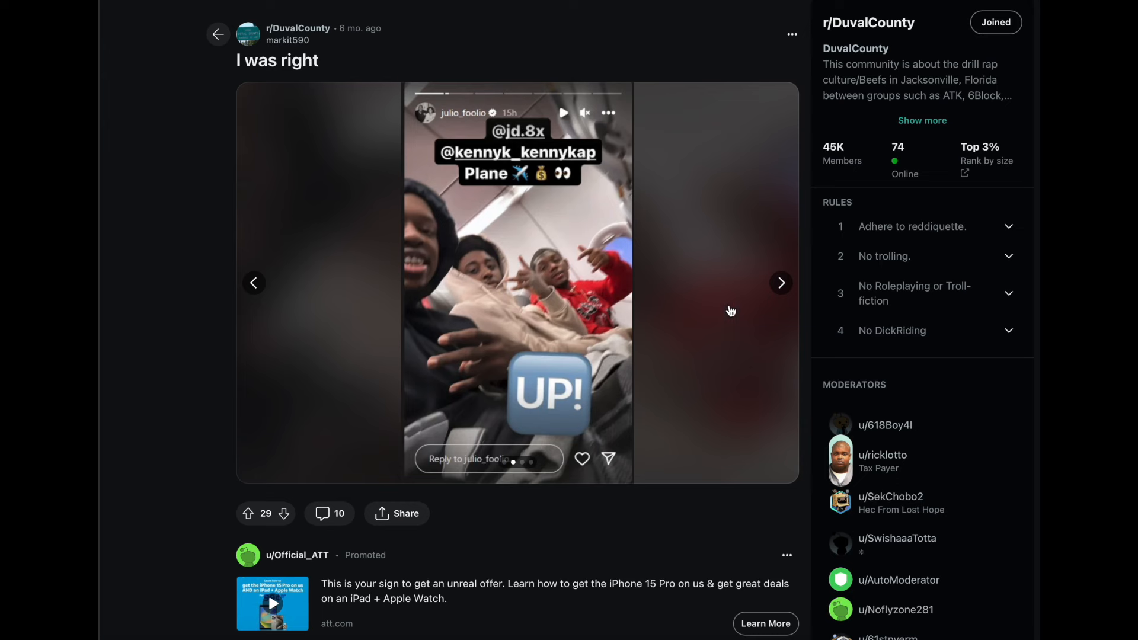
pyautogui.click(780, 282)
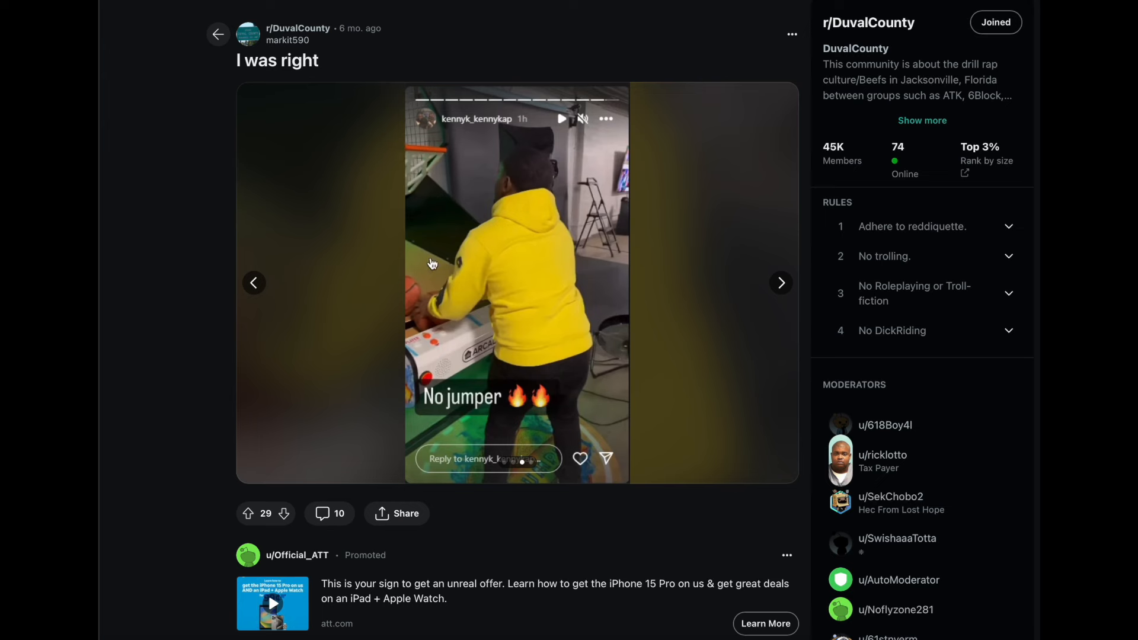
pyautogui.moveTo(775, 294)
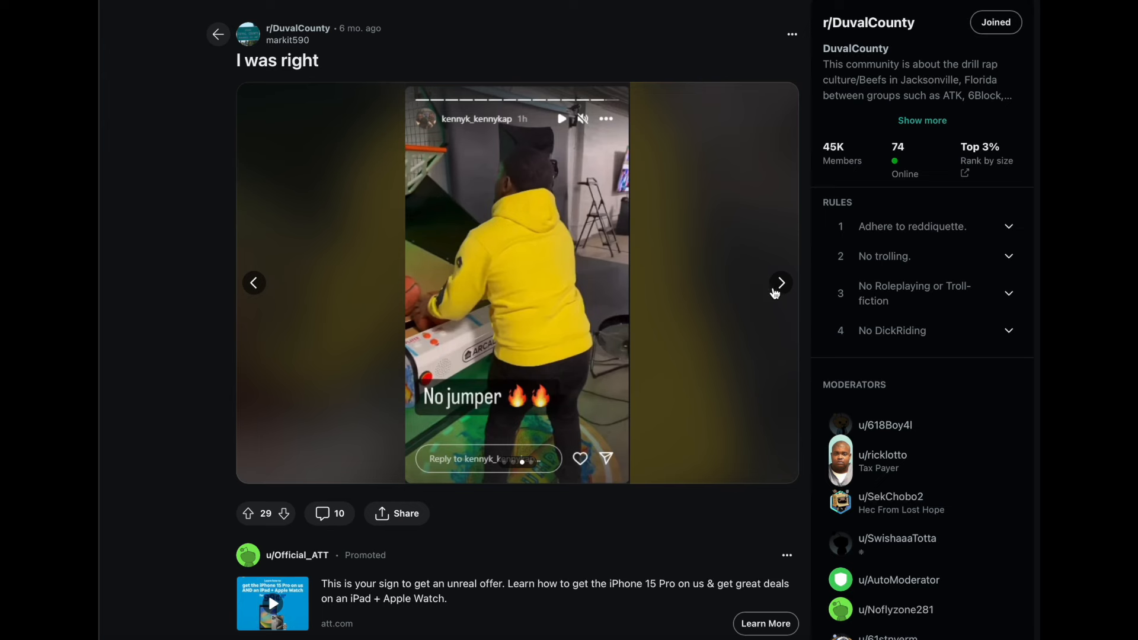
pyautogui.click(780, 282)
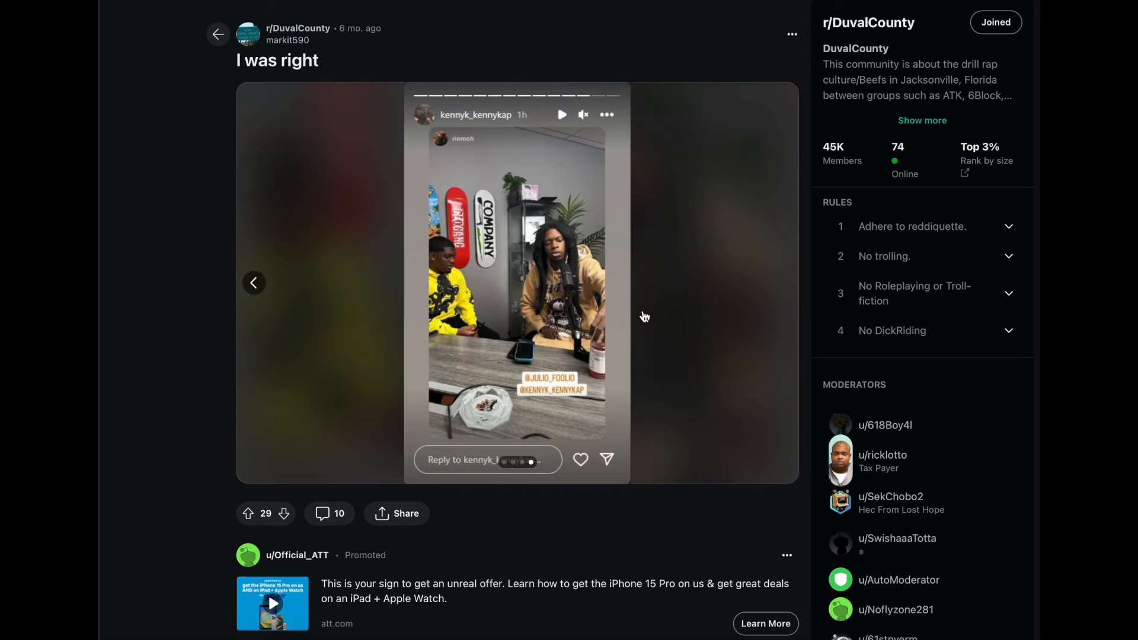
pyautogui.moveTo(450, 325)
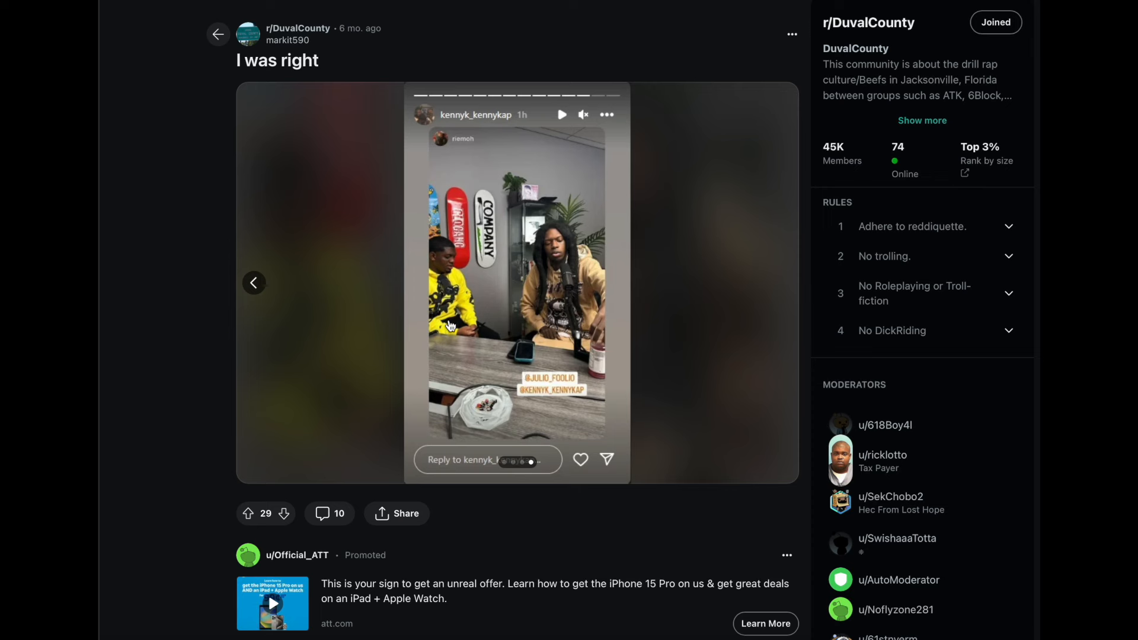
pyautogui.moveTo(549, 368)
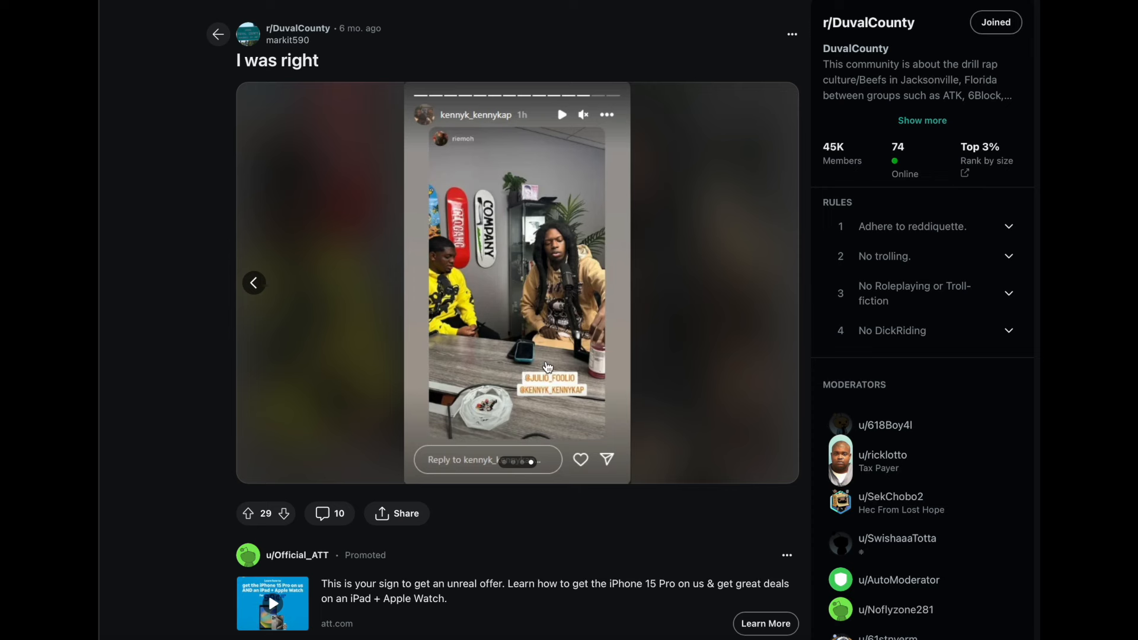